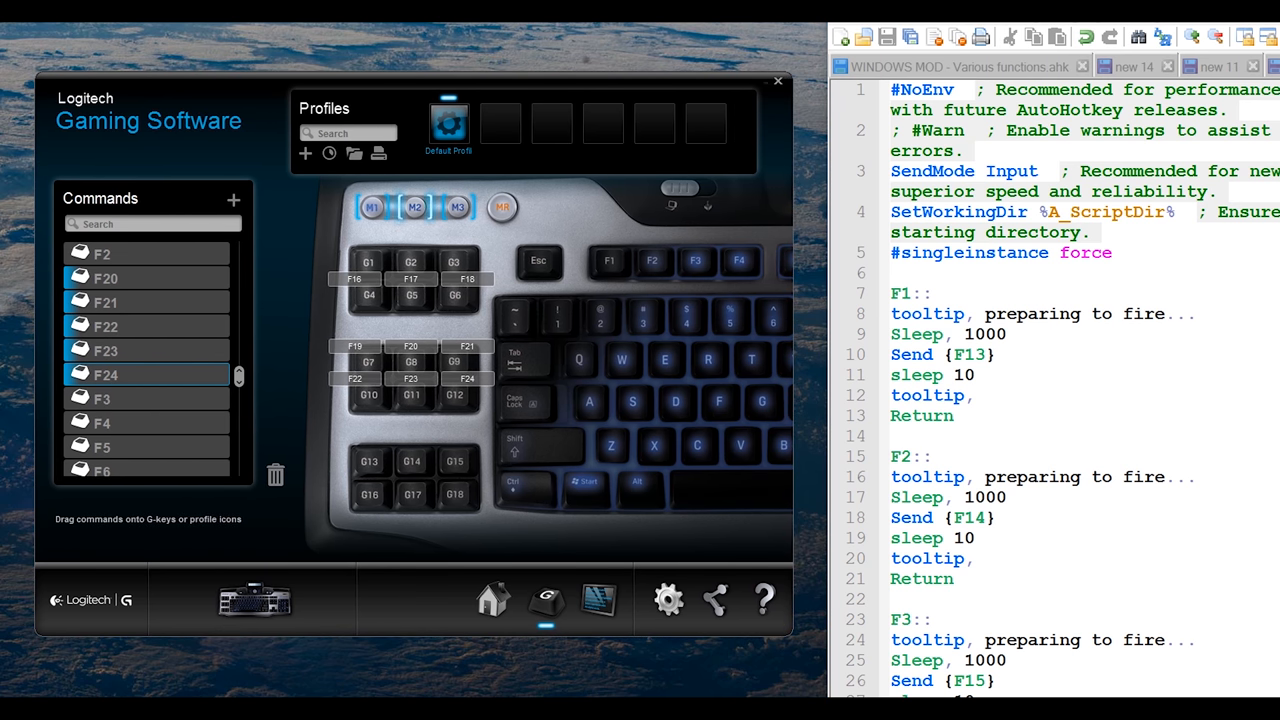
Browse the keyboard overview and return to the G-key command assignment view.
{"action": "left_click", "coordinate": [492, 600]}
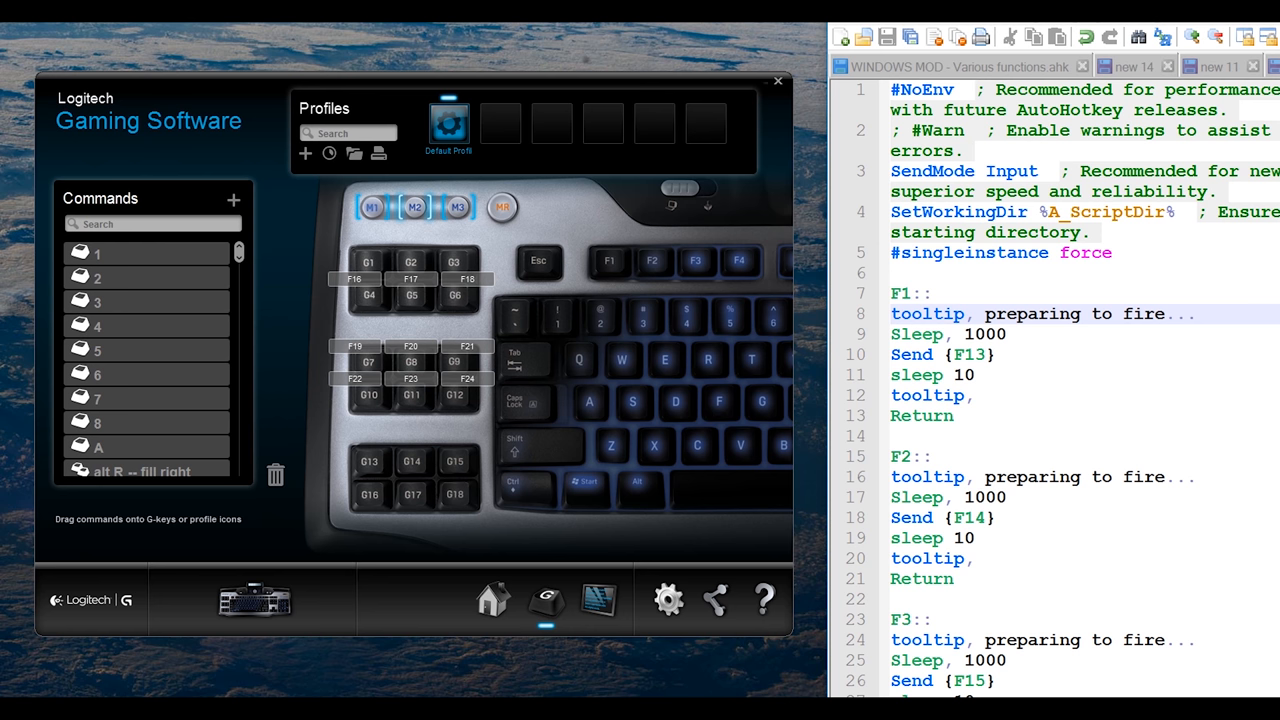
{"action": "left_click", "coordinate": [940, 356]}
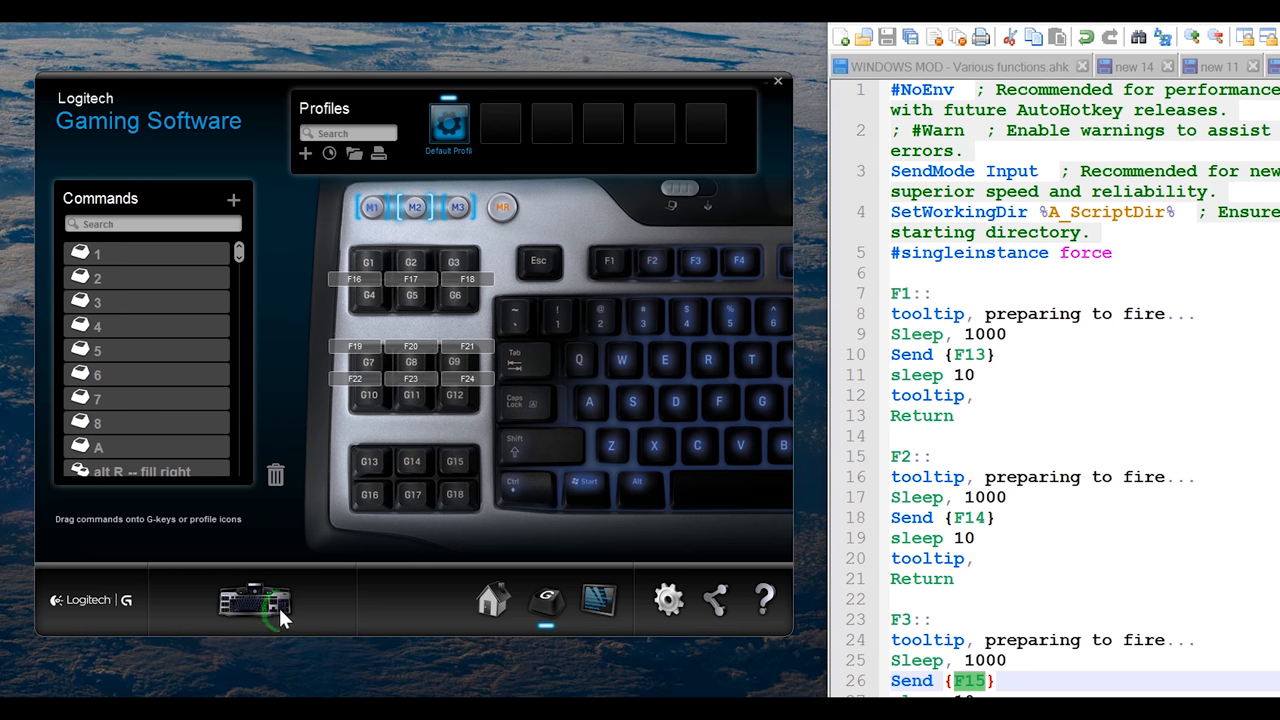
{"action": "left_click", "coordinate": [492, 600]}
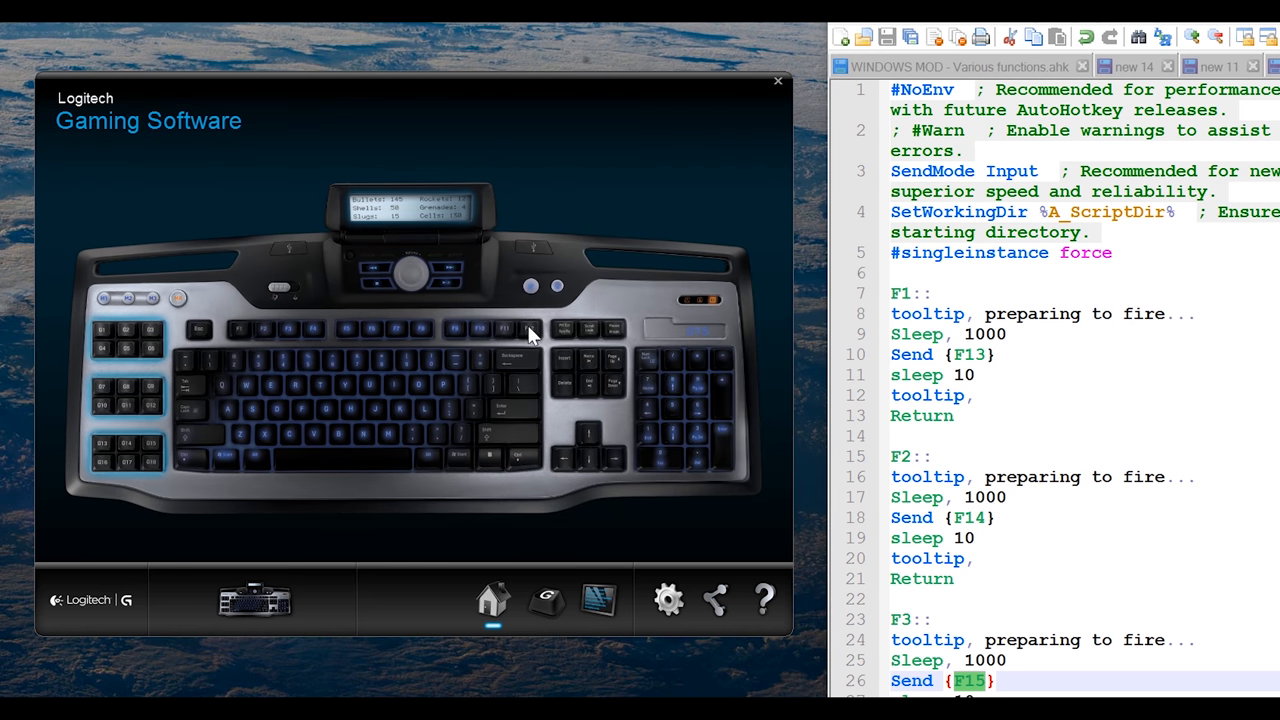
{"action": "mouse_move", "coordinate": [548, 324]}
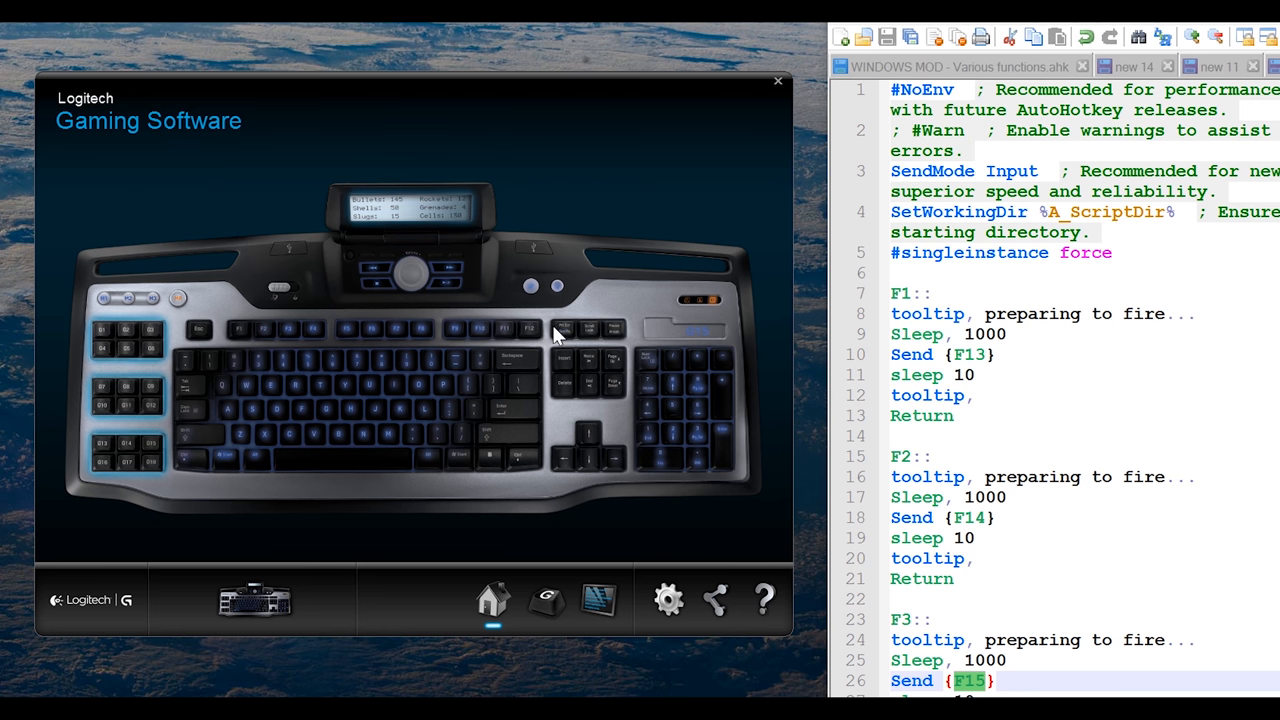
{"action": "mouse_move", "coordinate": [576, 540]}
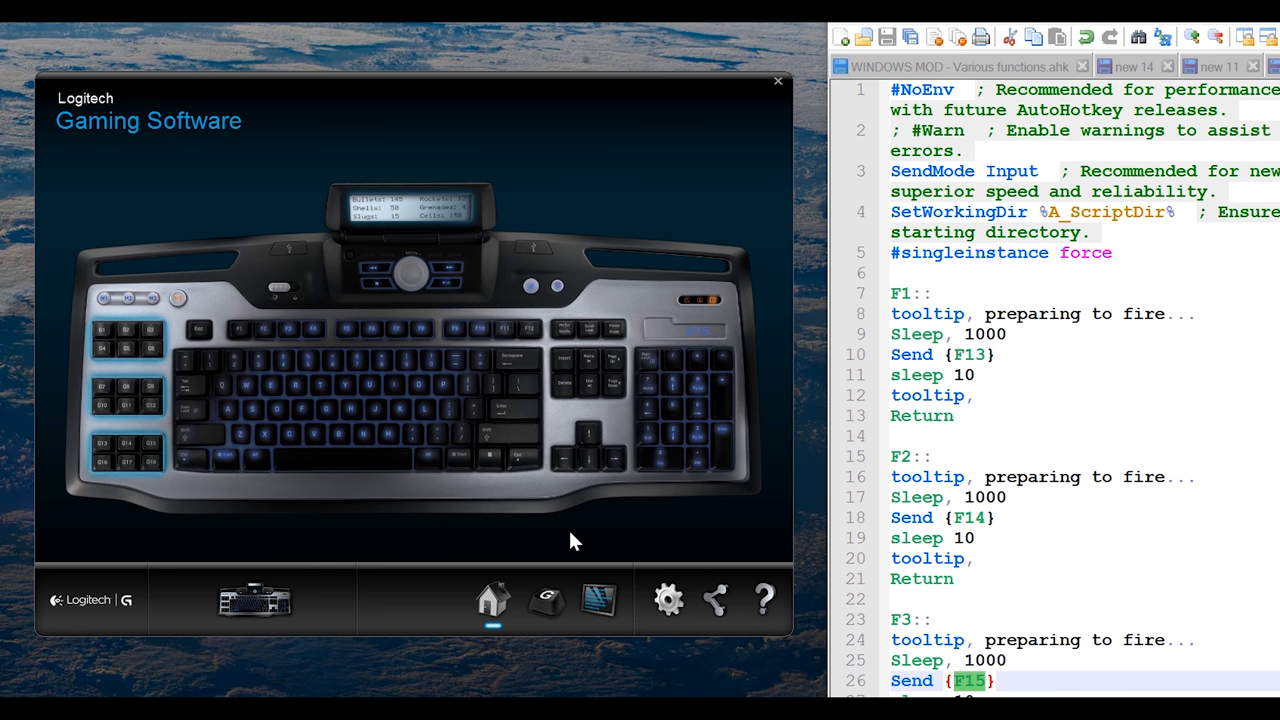
{"action": "left_click", "coordinate": [544, 600]}
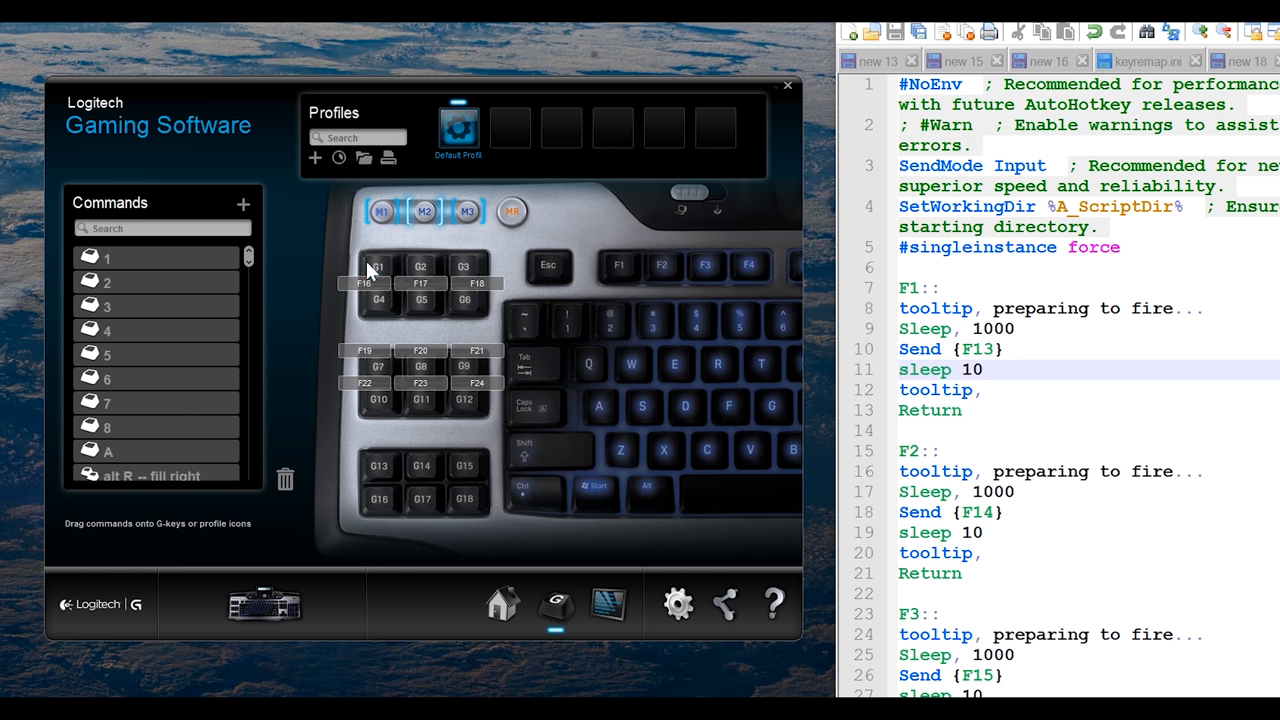
Assign G1 a new single-keystroke command that sends F13.
{"action": "right_click", "coordinate": [378, 284]}
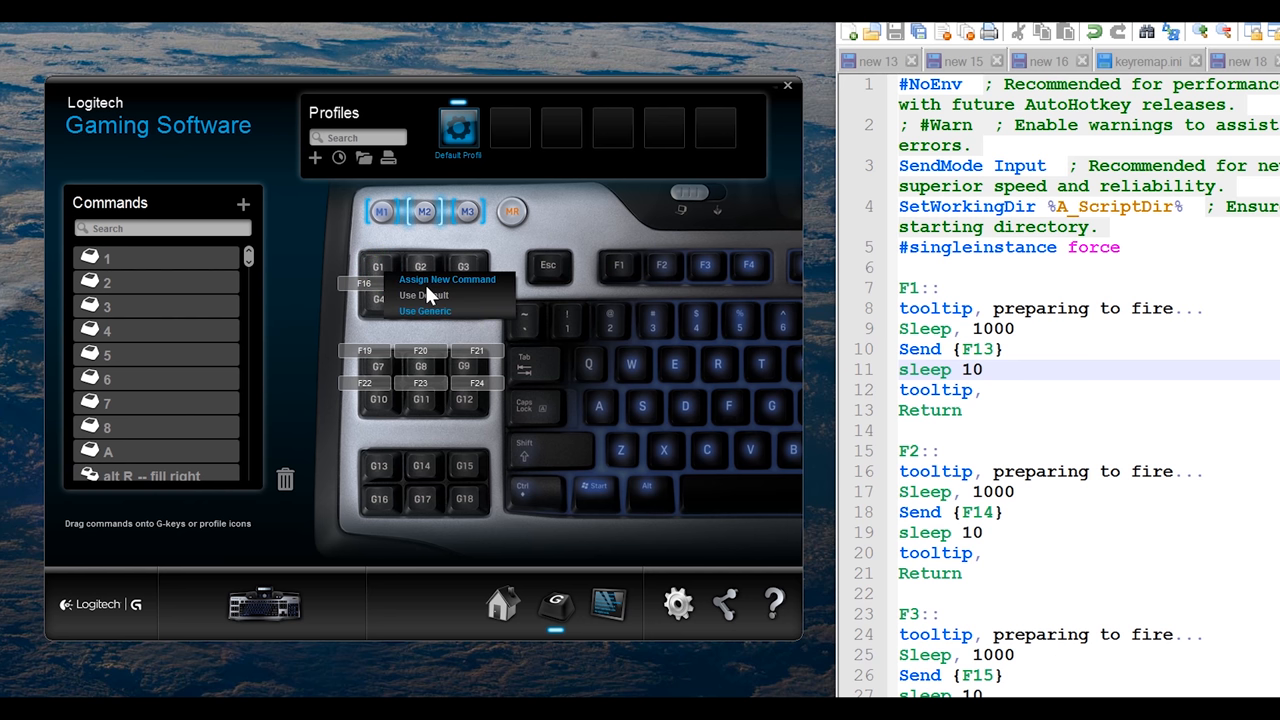
{"action": "left_click", "coordinate": [448, 280]}
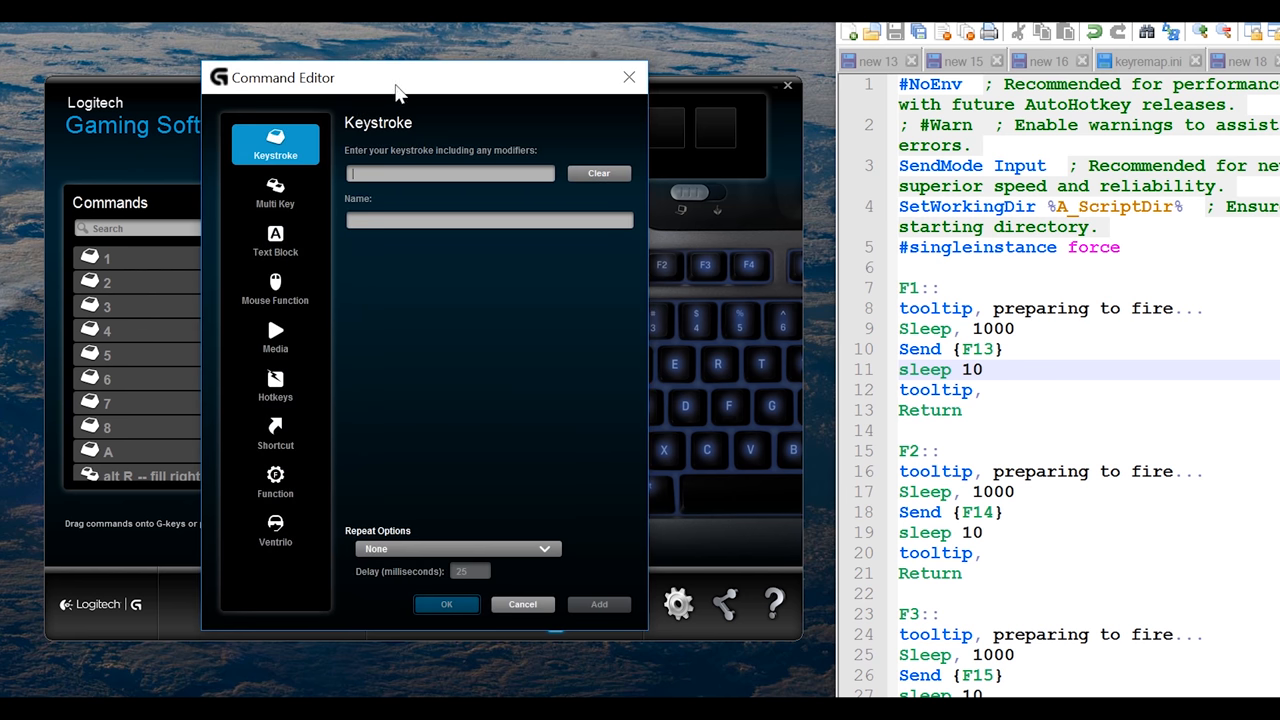
{"action": "left_click", "coordinate": [276, 190]}
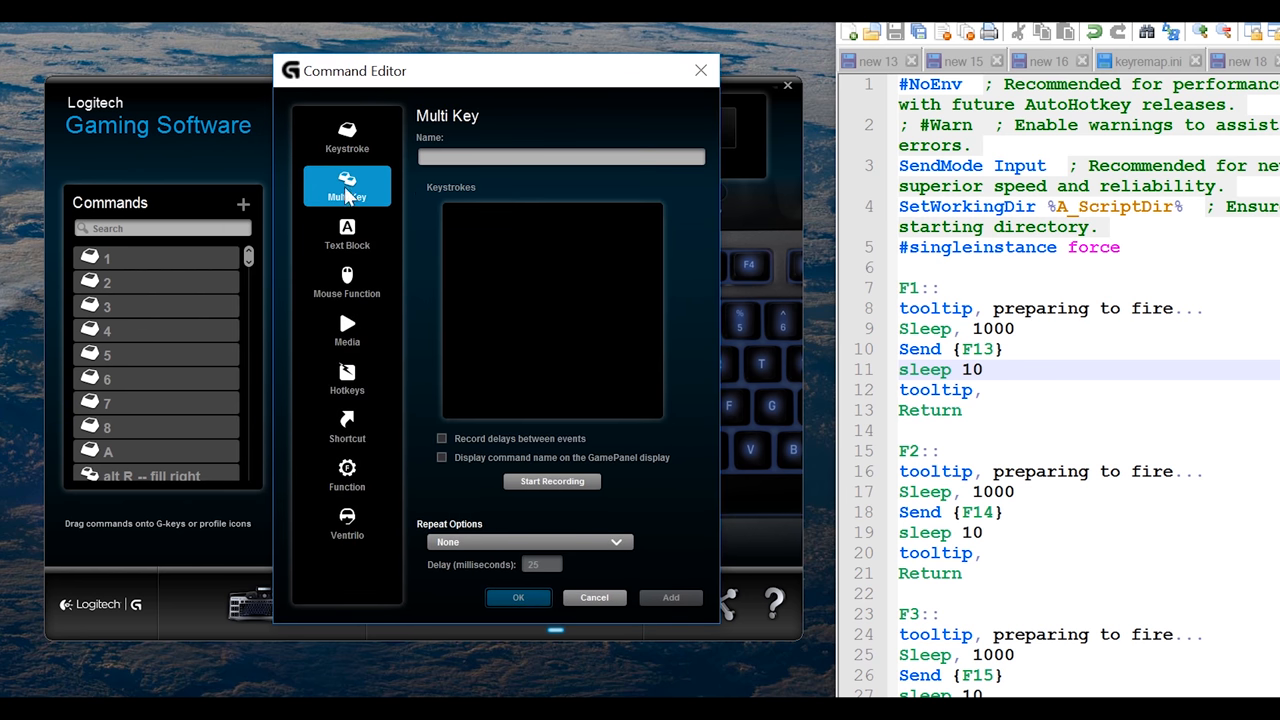
{"action": "left_click", "coordinate": [348, 136]}
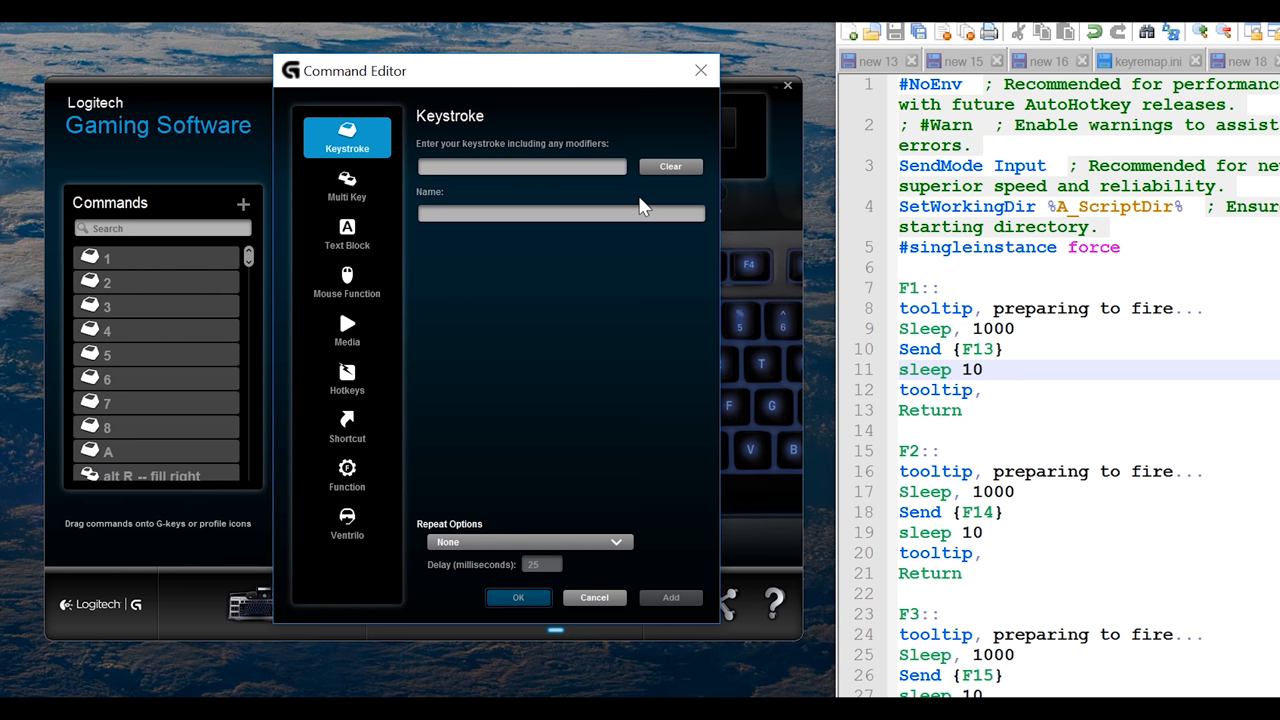
{"action": "left_click", "coordinate": [522, 166]}
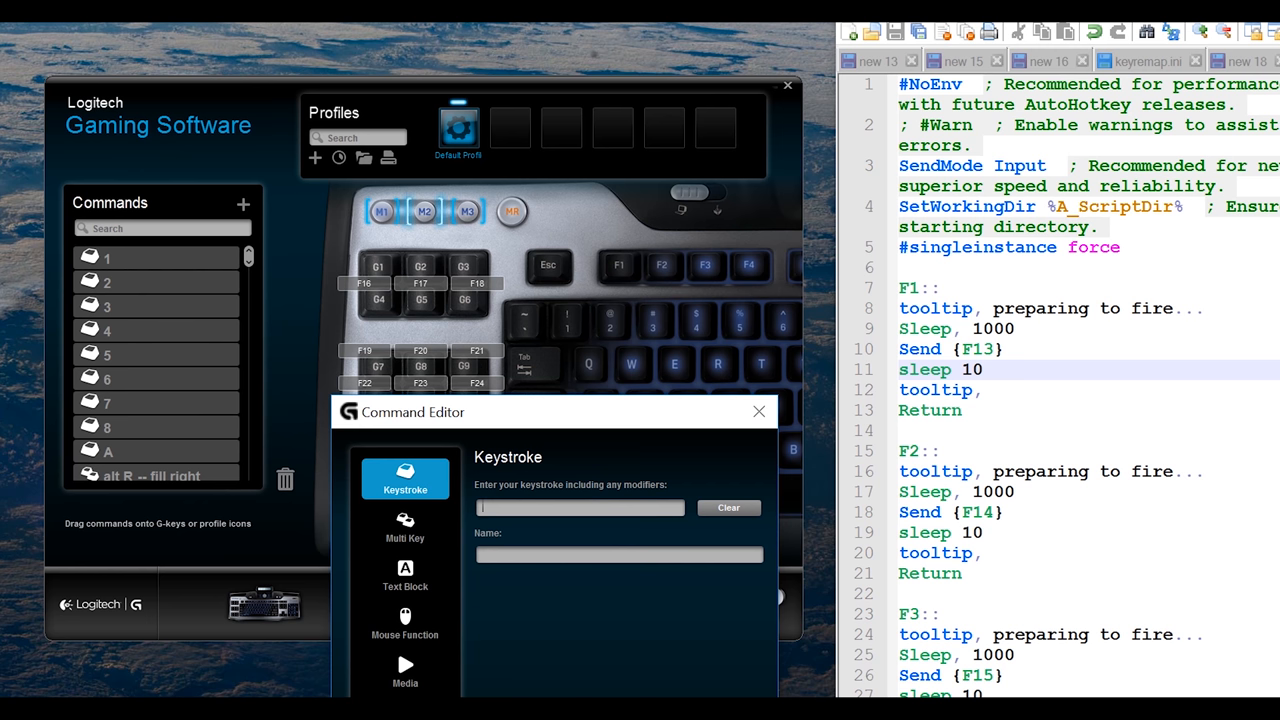
{"action": "mouse_move", "coordinate": [594, 538]}
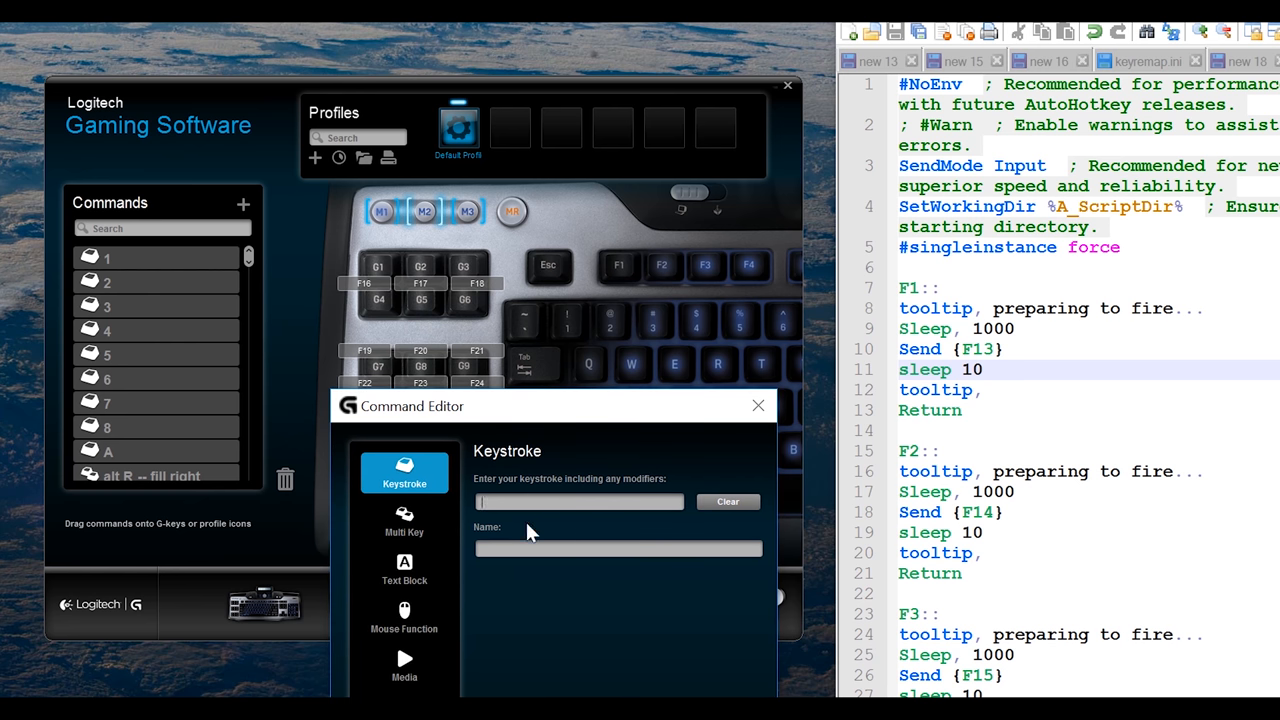
{"action": "type", "text": "F1"}
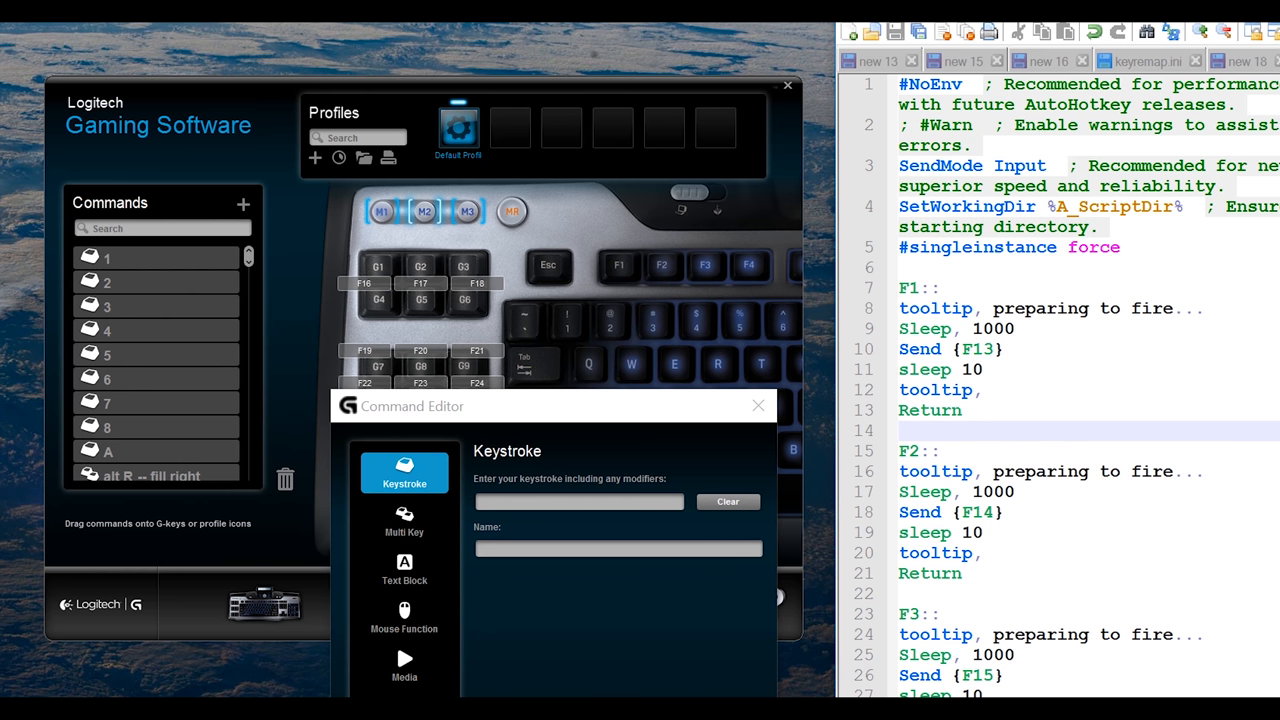
{"action": "type", "text": "F13"}
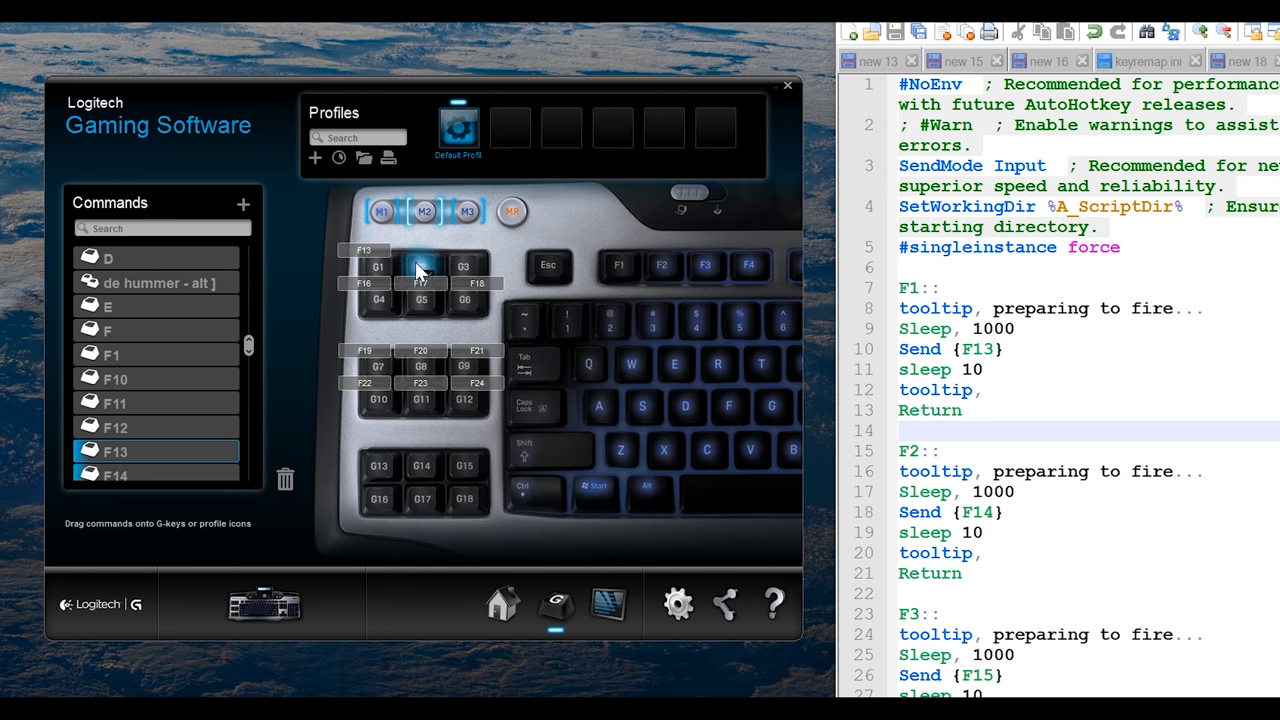
Assign G2 a new keystroke command that sends F14.
{"action": "right_click", "coordinate": [420, 266]}
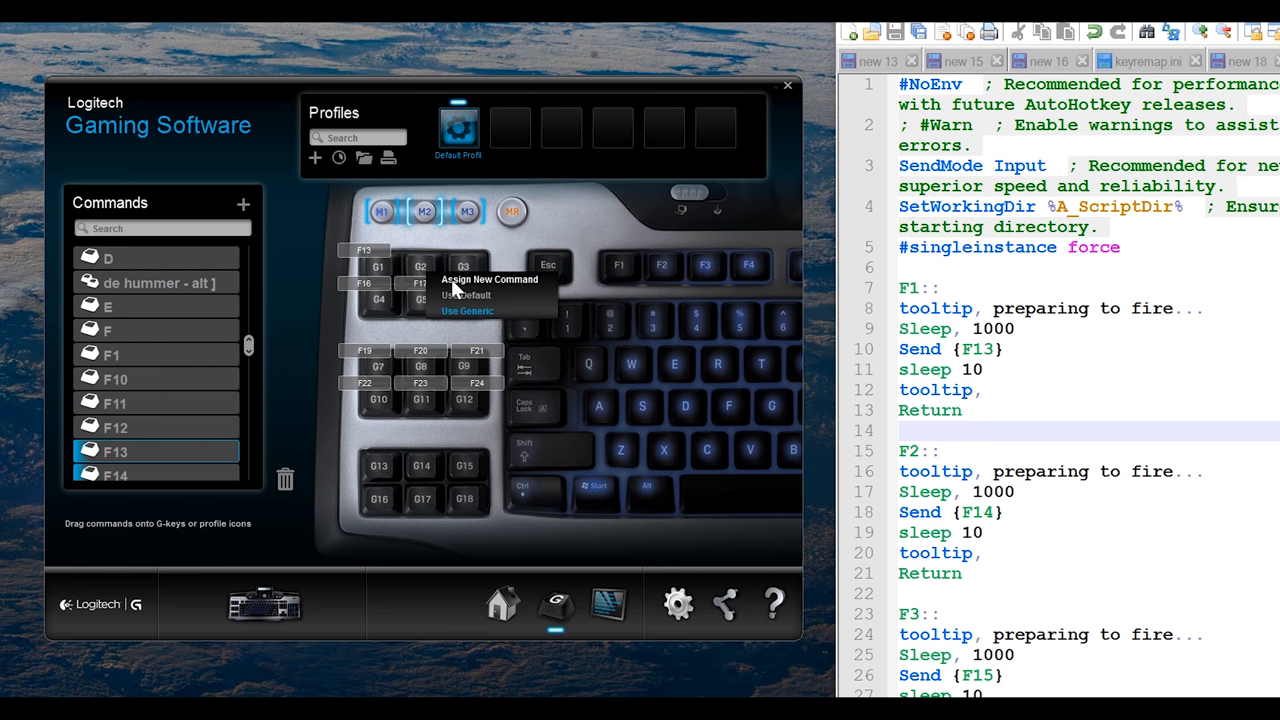
{"action": "left_click", "coordinate": [490, 280]}
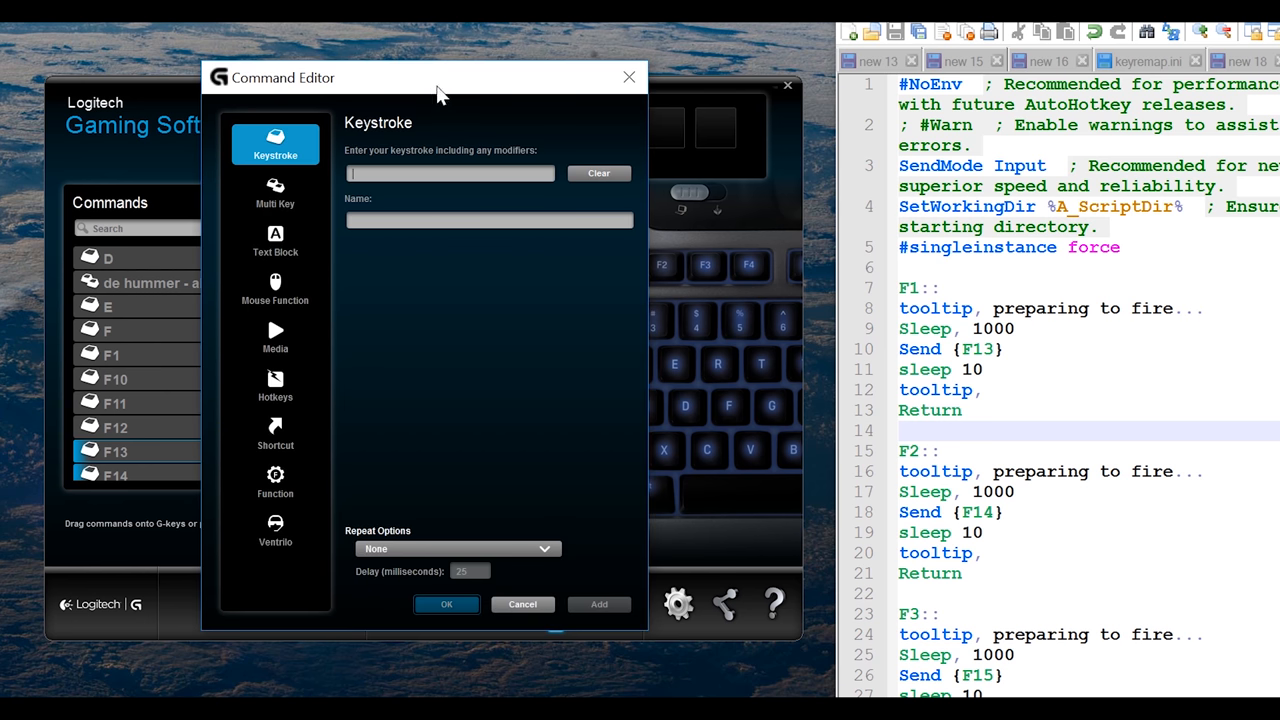
{"action": "type", "text": "F2"}
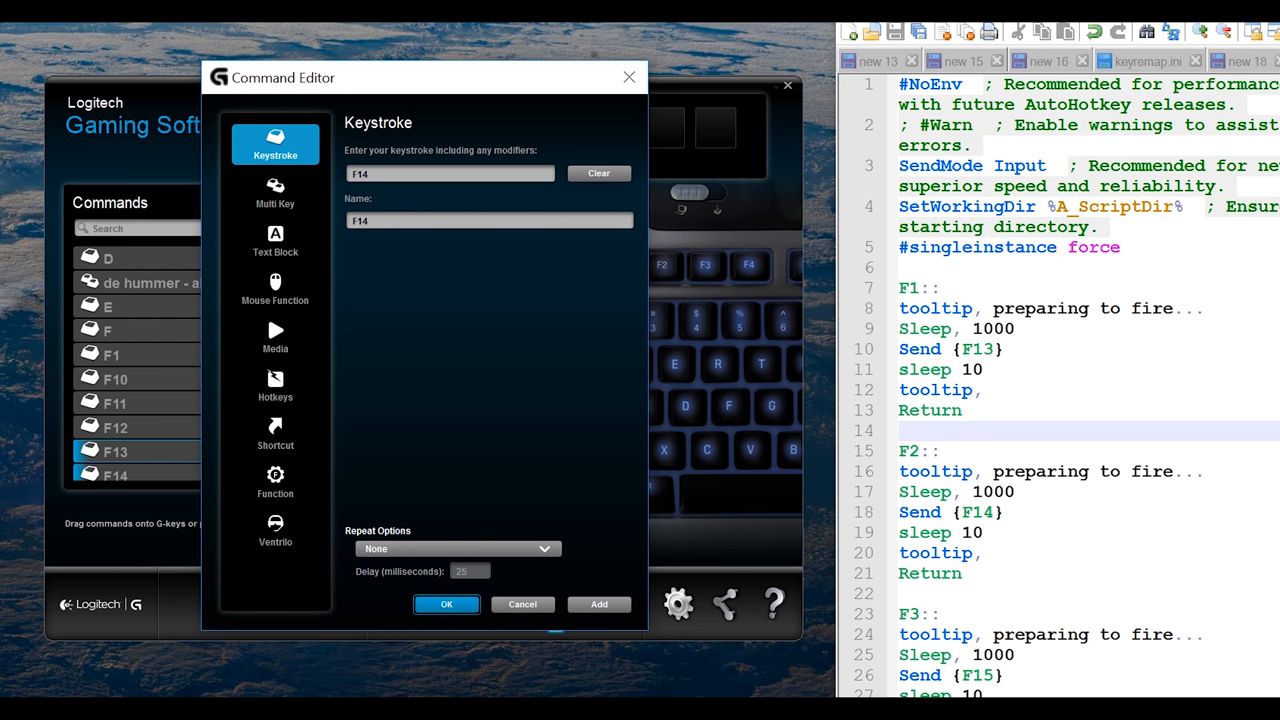
{"action": "left_click", "coordinate": [446, 604]}
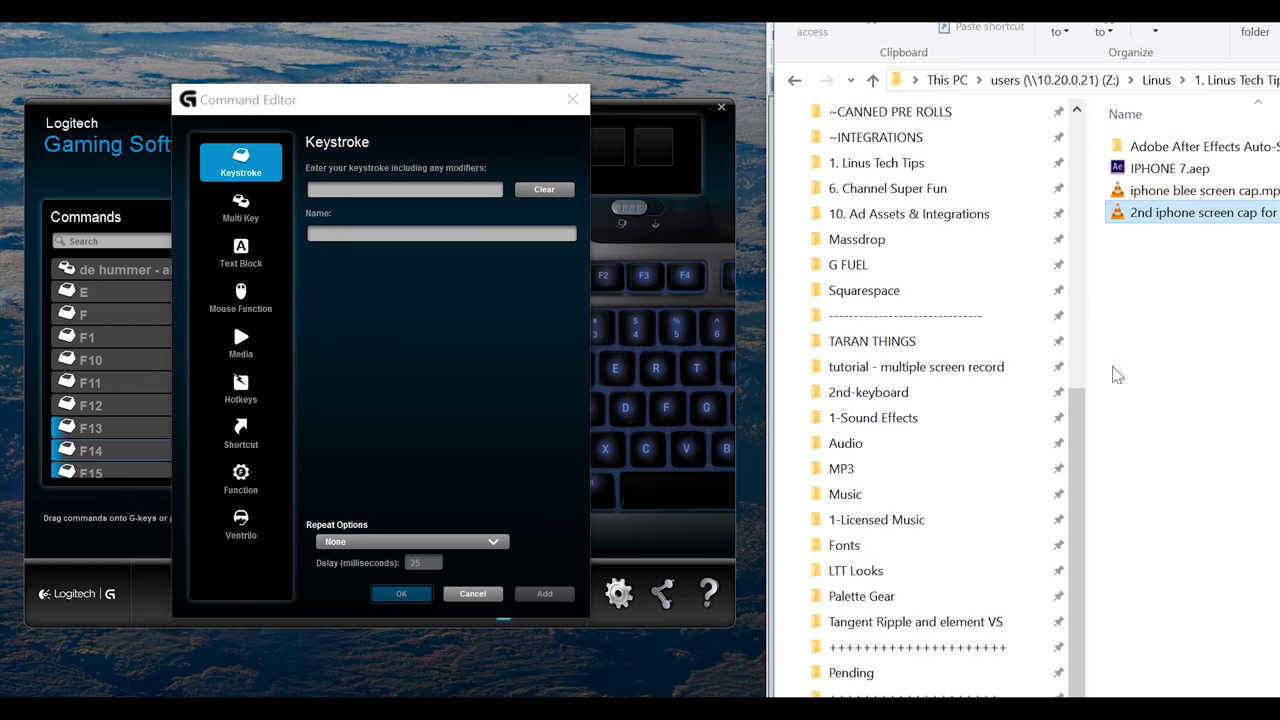
Enter F15 as the keystroke for the next new command.
{"action": "left_click", "coordinate": [1116, 376]}
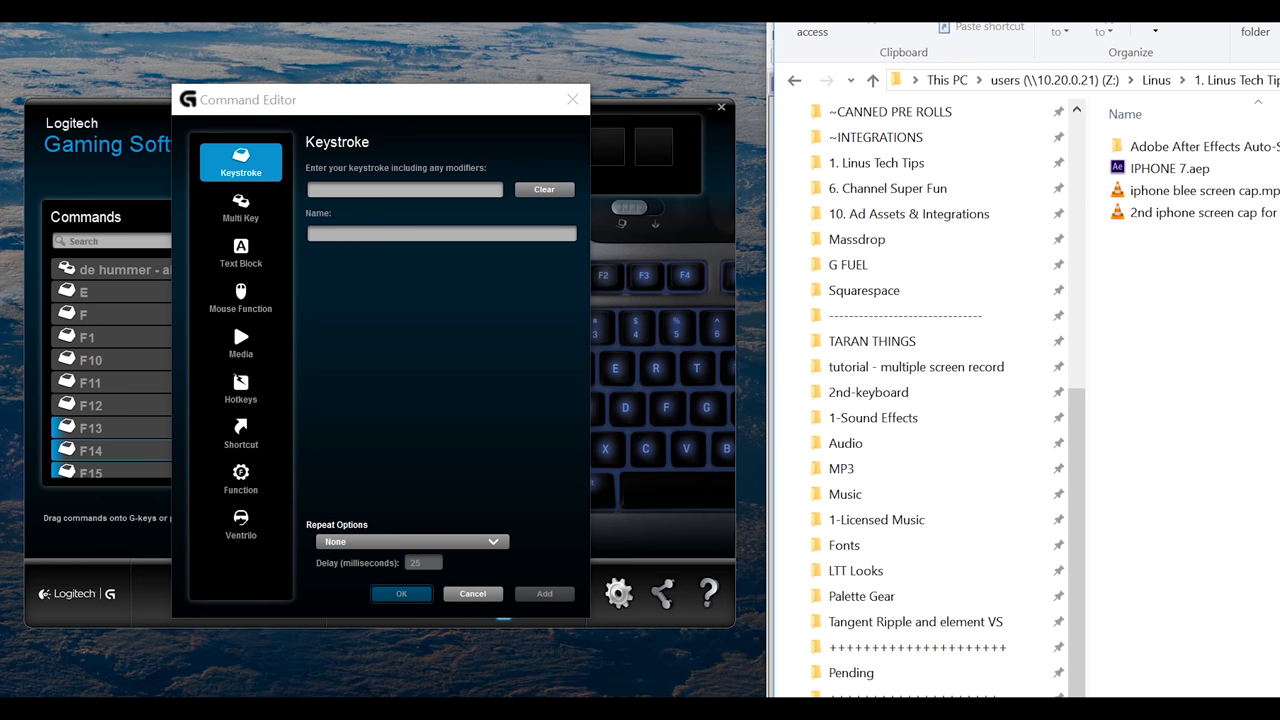
{"action": "type", "text": "F15"}
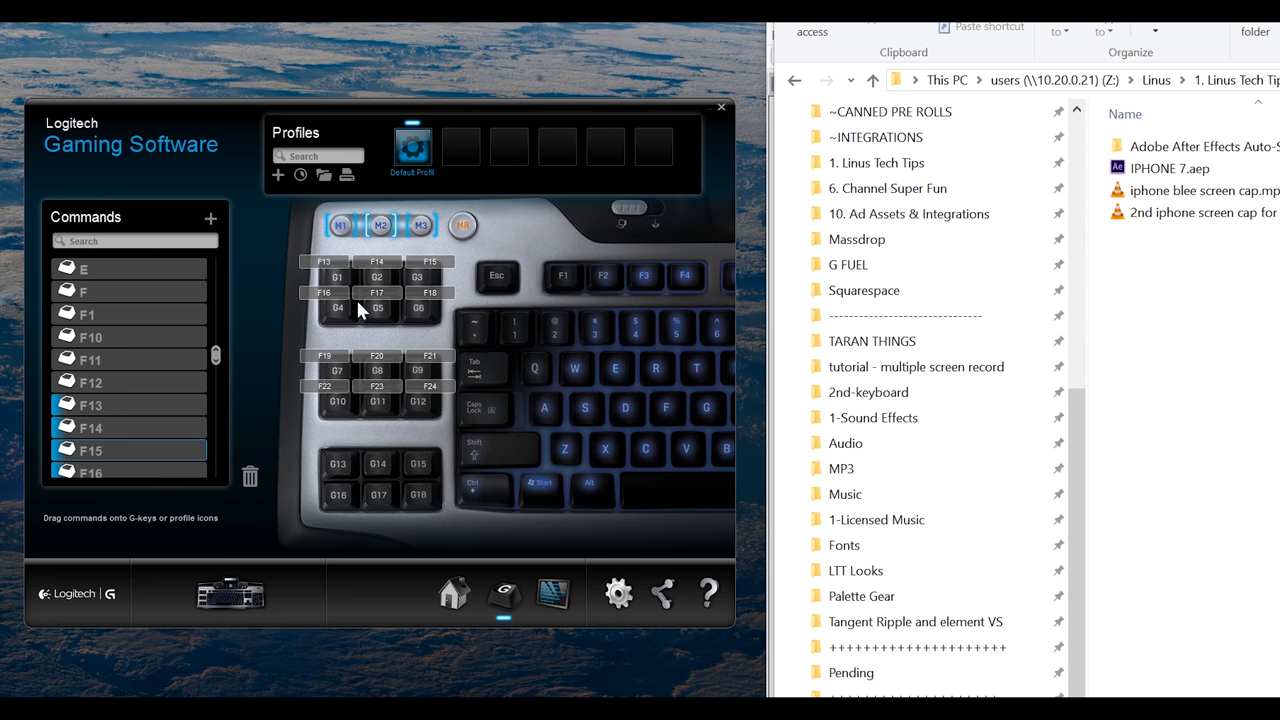
{"action": "mouse_move", "coordinate": [324, 316]}
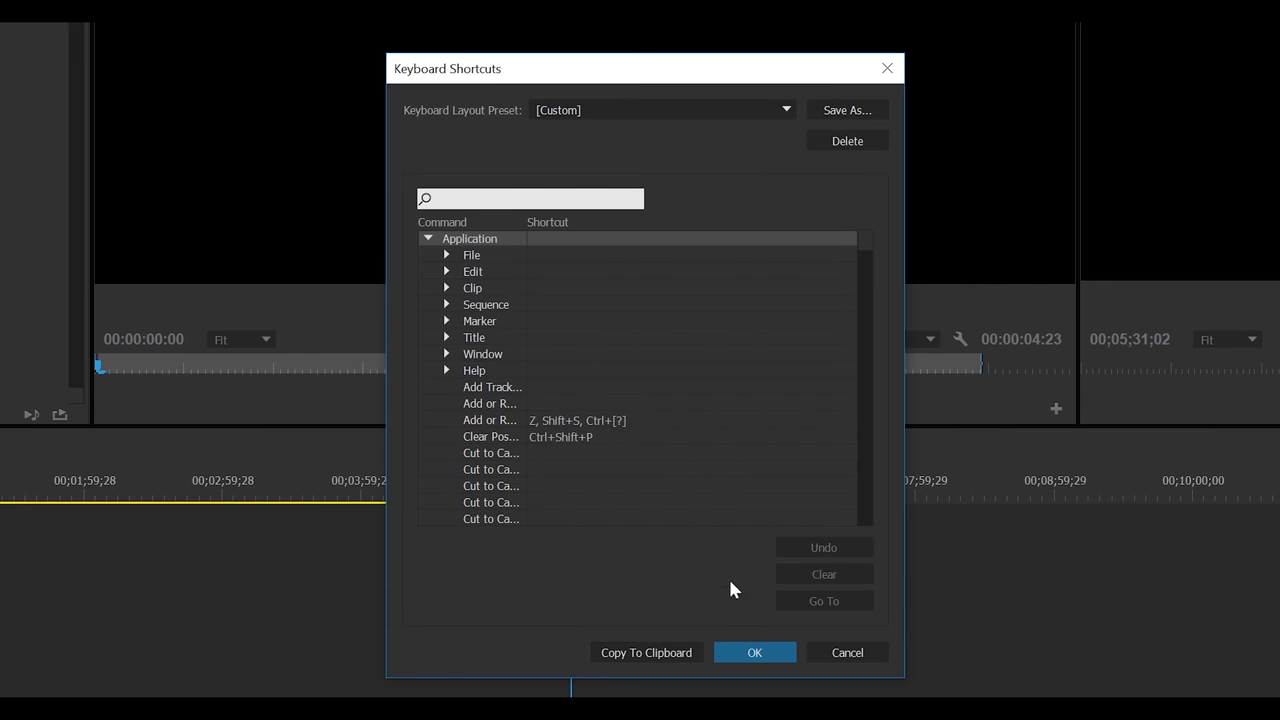
{"action": "mouse_move", "coordinate": [528, 240]}
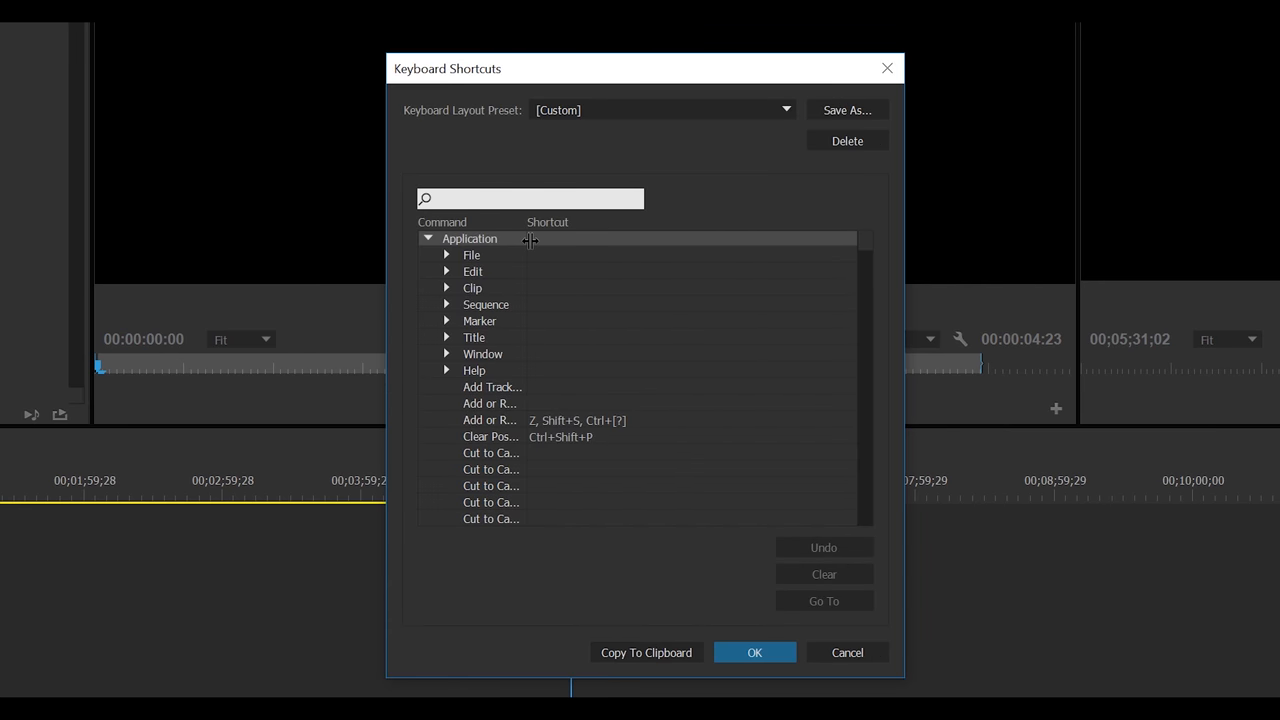
Give Premiere Pro's File > New > Sequence command the G-key shortcut.
{"action": "left_click", "coordinate": [448, 254]}
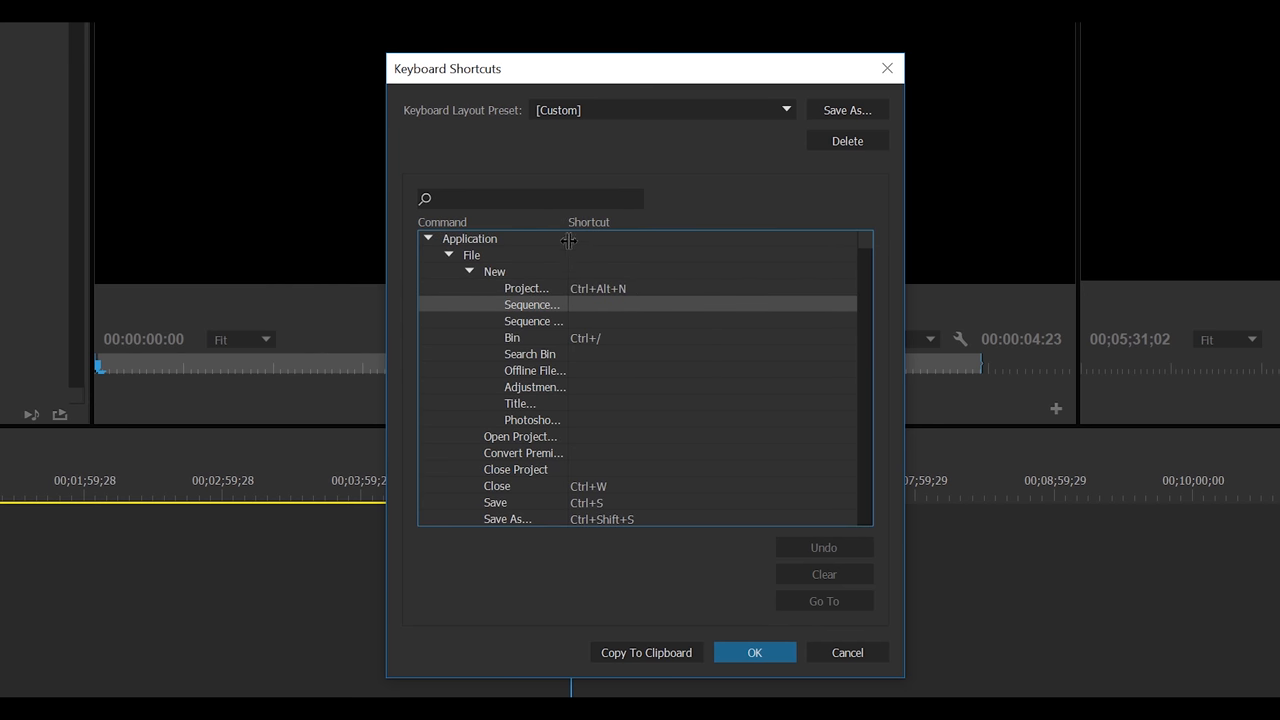
{"action": "left_click", "coordinate": [628, 304]}
{"action": "type", "text": "?"}
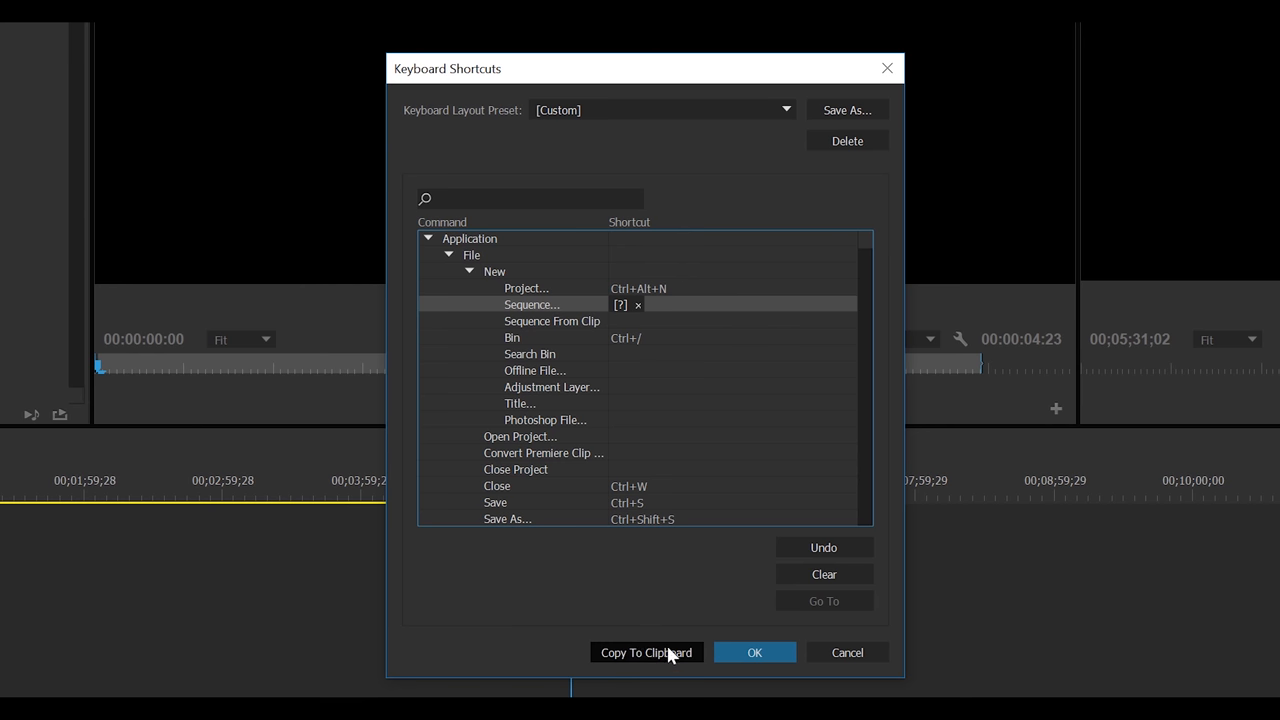
{"action": "mouse_move", "coordinate": [624, 320]}
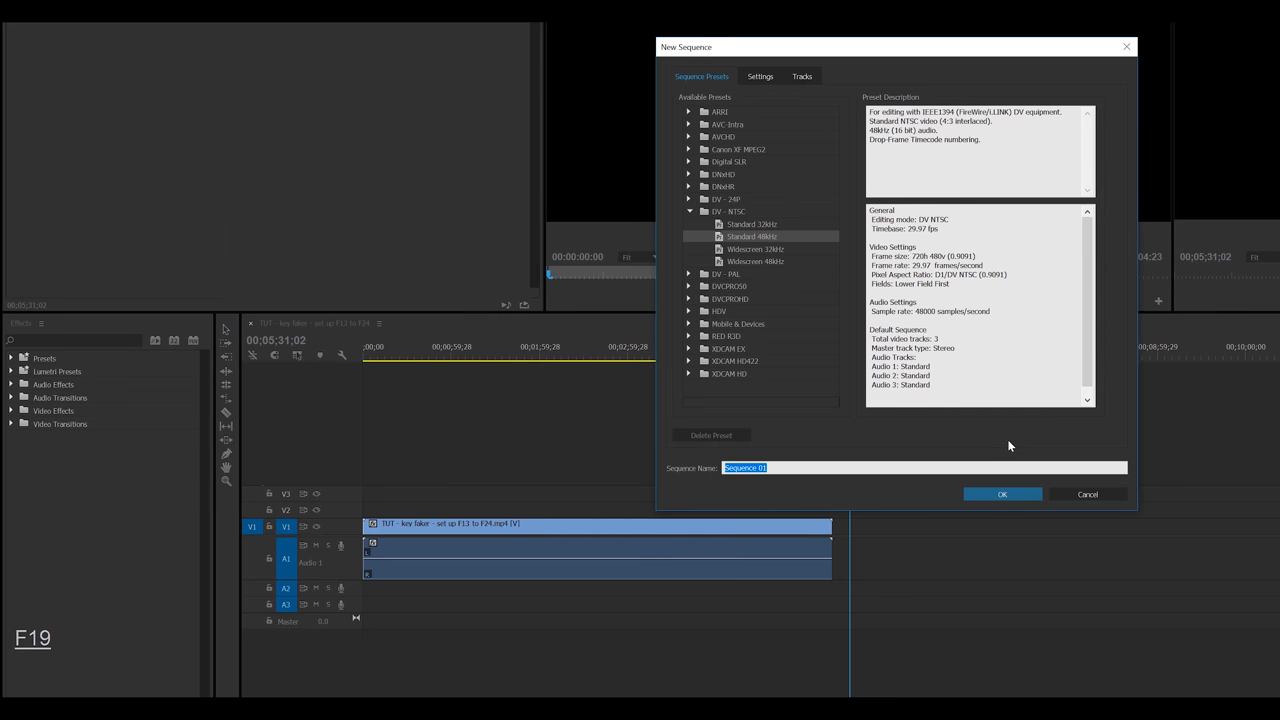
{"action": "mouse_move", "coordinate": [964, 448]}
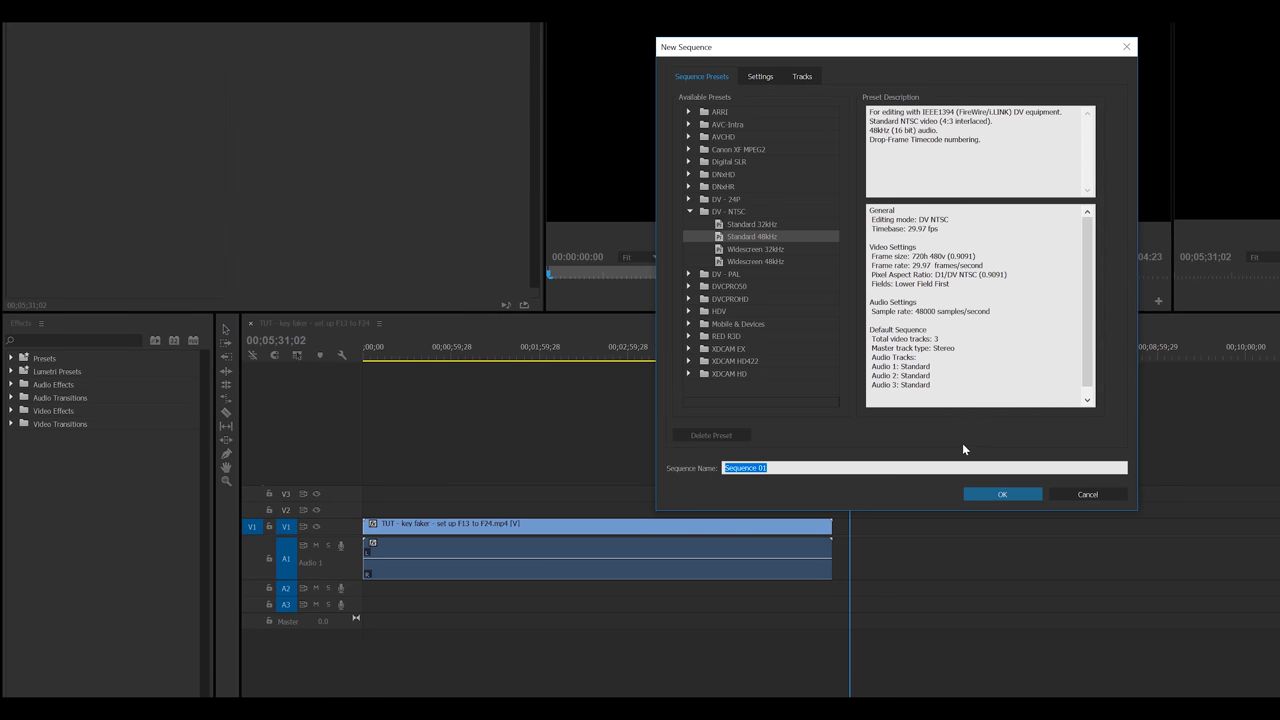
{"action": "mouse_move", "coordinate": [812, 260]}
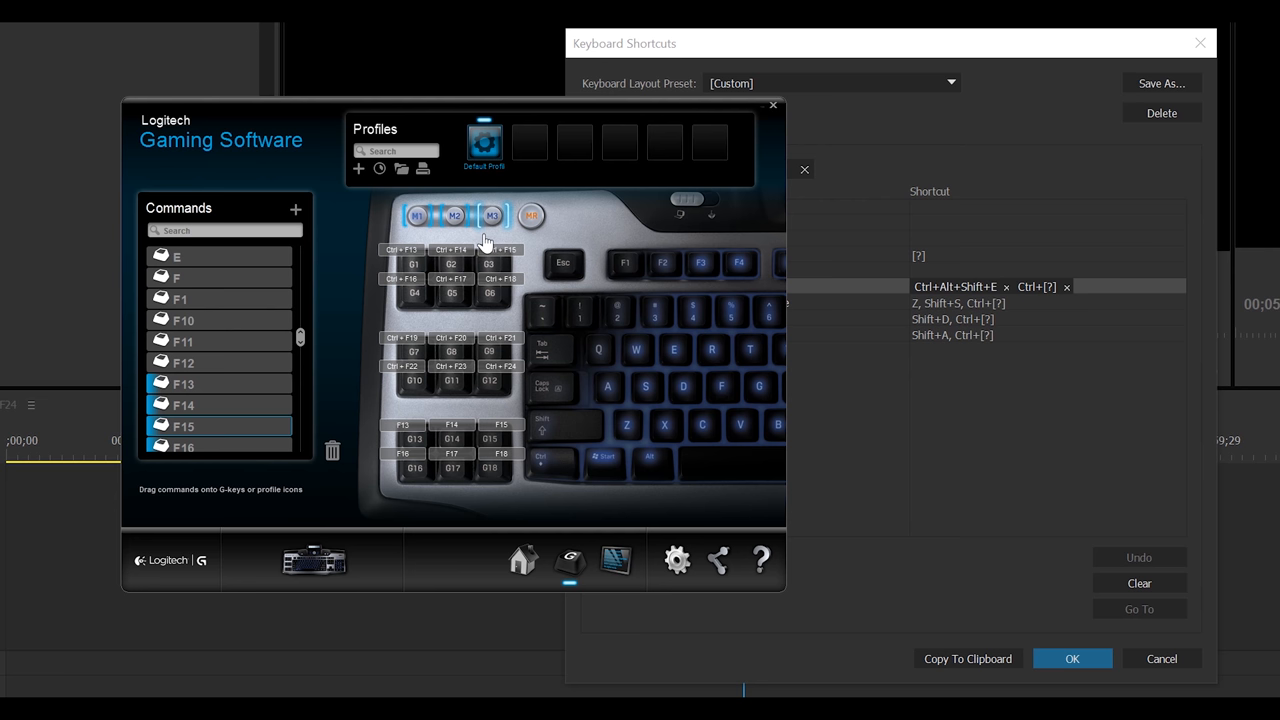
{"action": "mouse_move", "coordinate": [472, 396]}
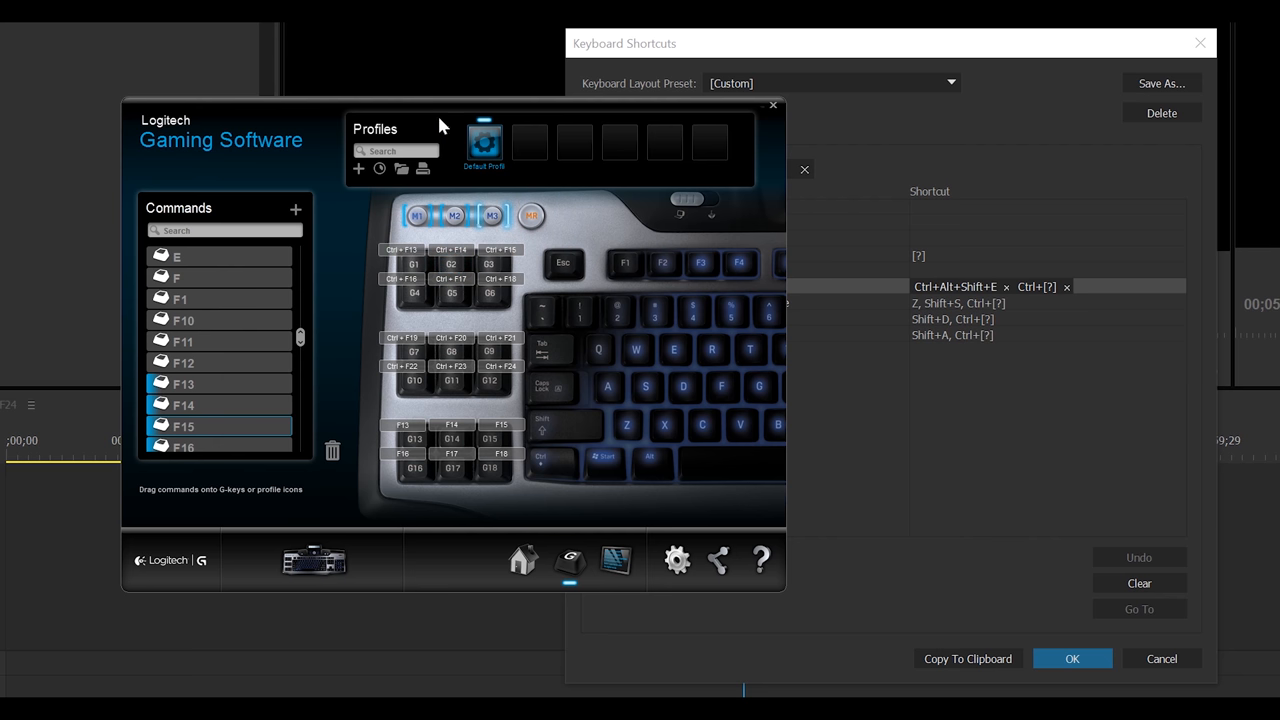
Add ^ and ! modifiers before {F13} in the script's F1 Send line.
{"action": "left_click_drag", "start_coordinate": [450, 120], "coordinate": [470, 160]}
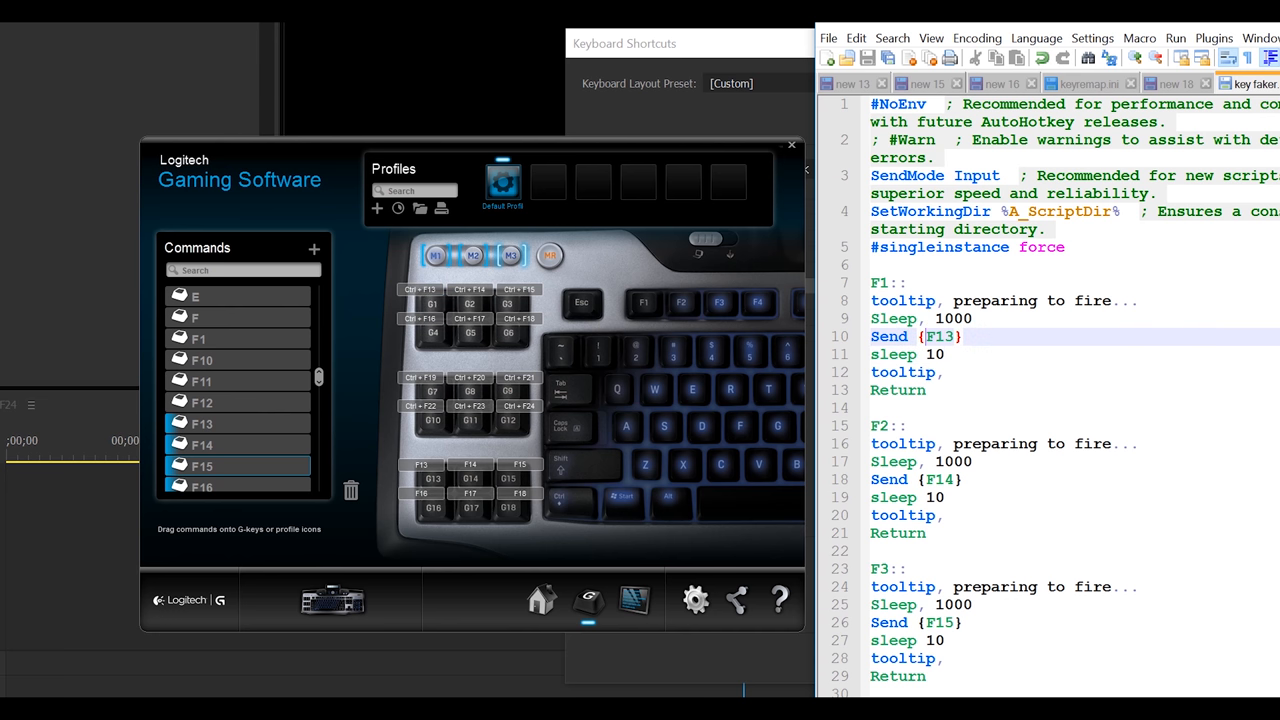
{"action": "type", "text": "^+"}
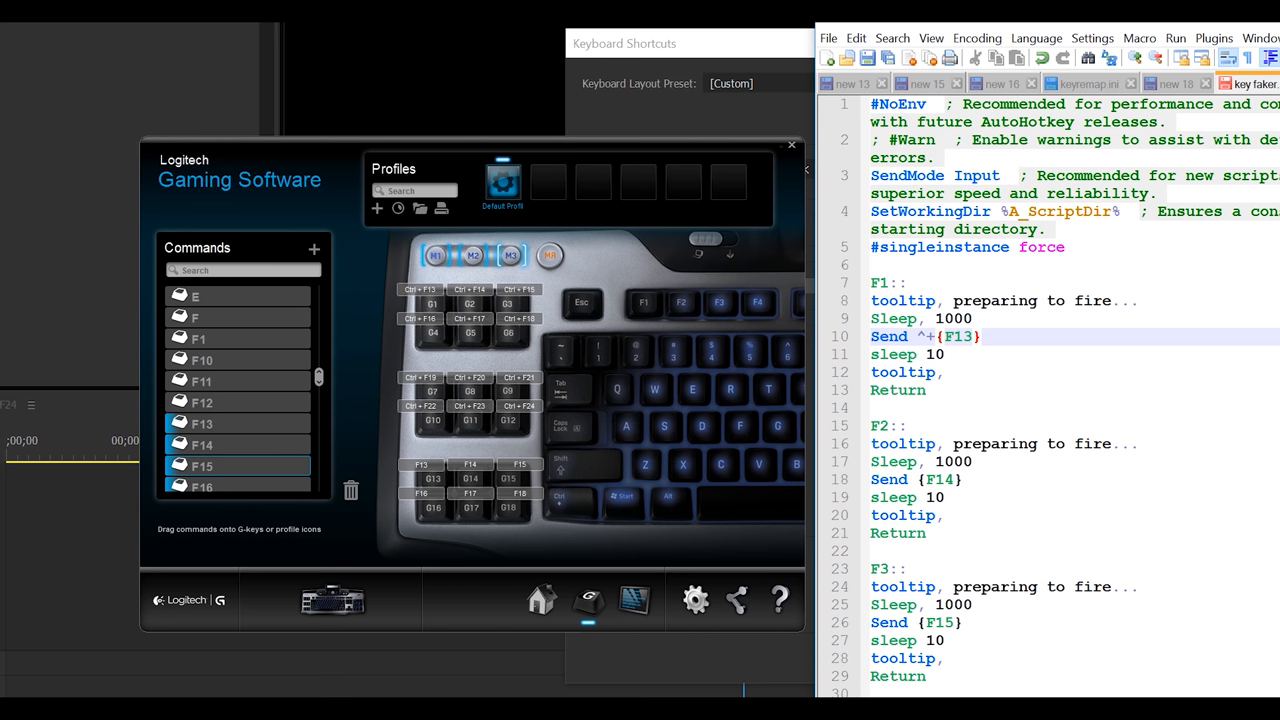
{"action": "type", "text": "!"}
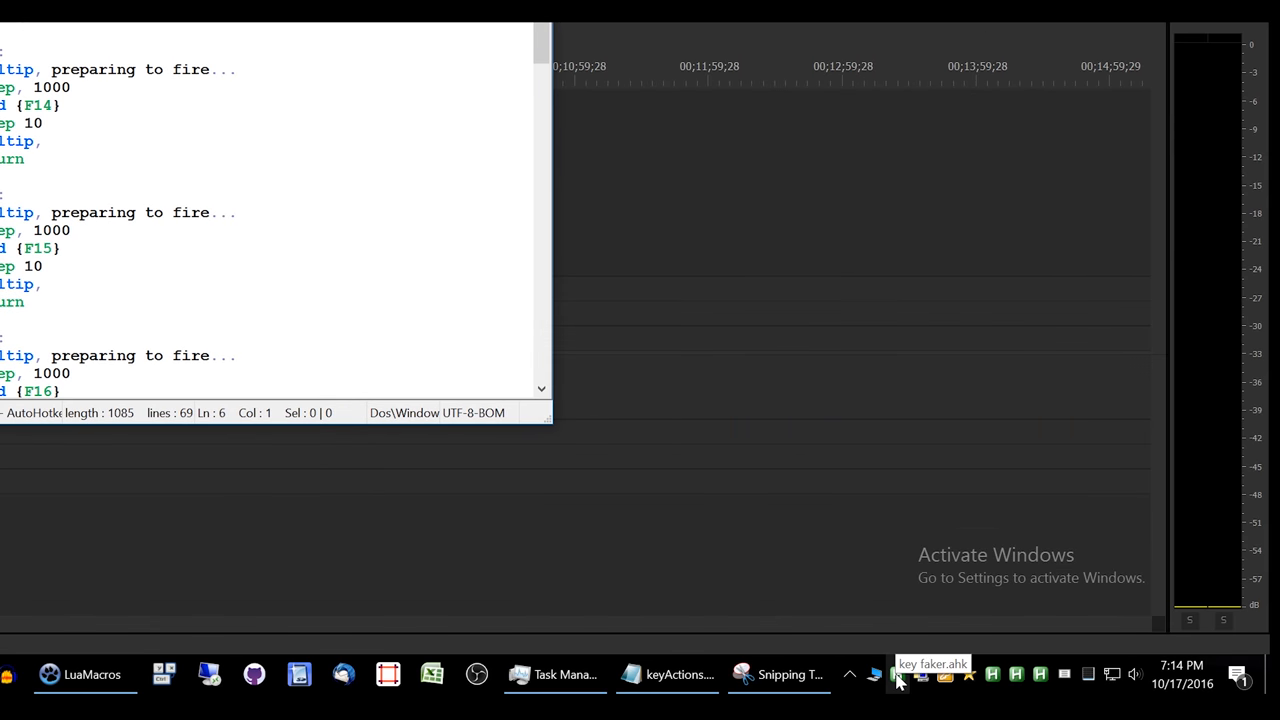
Reopen key faker.ahk for editing from its tray icon.
{"action": "right_click", "coordinate": [896, 672]}
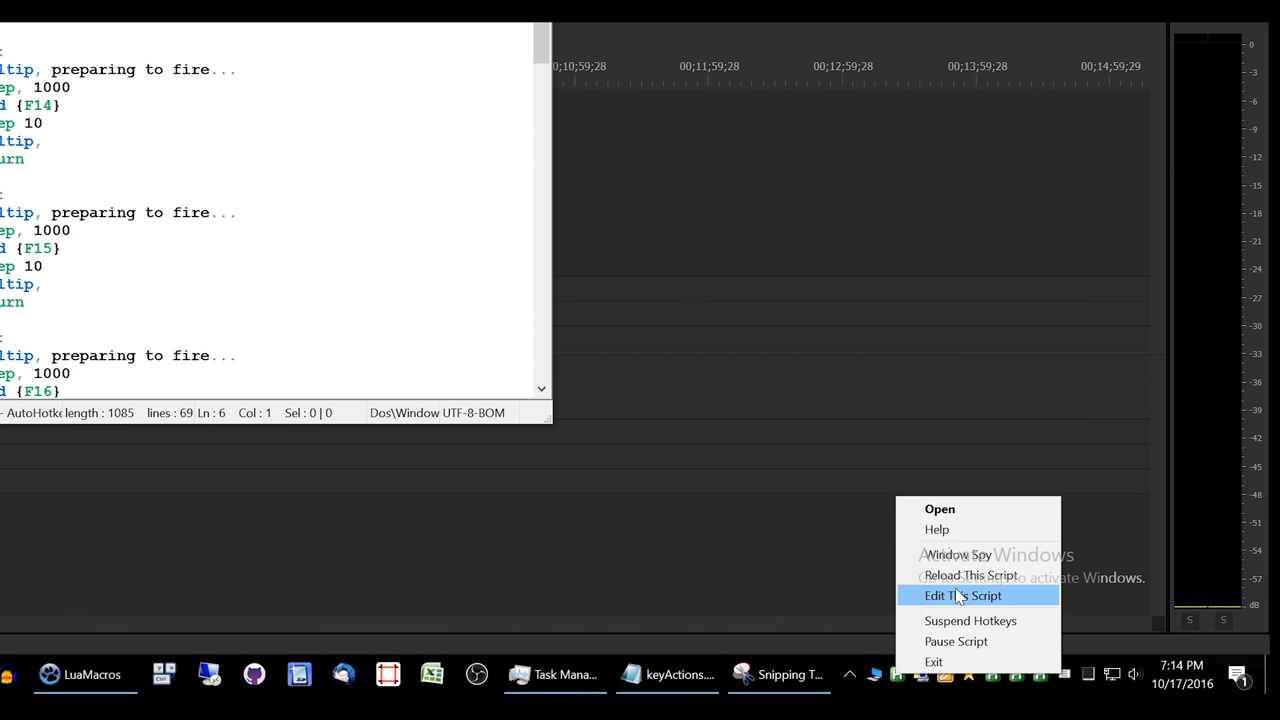
{"action": "left_click", "coordinate": [962, 596]}
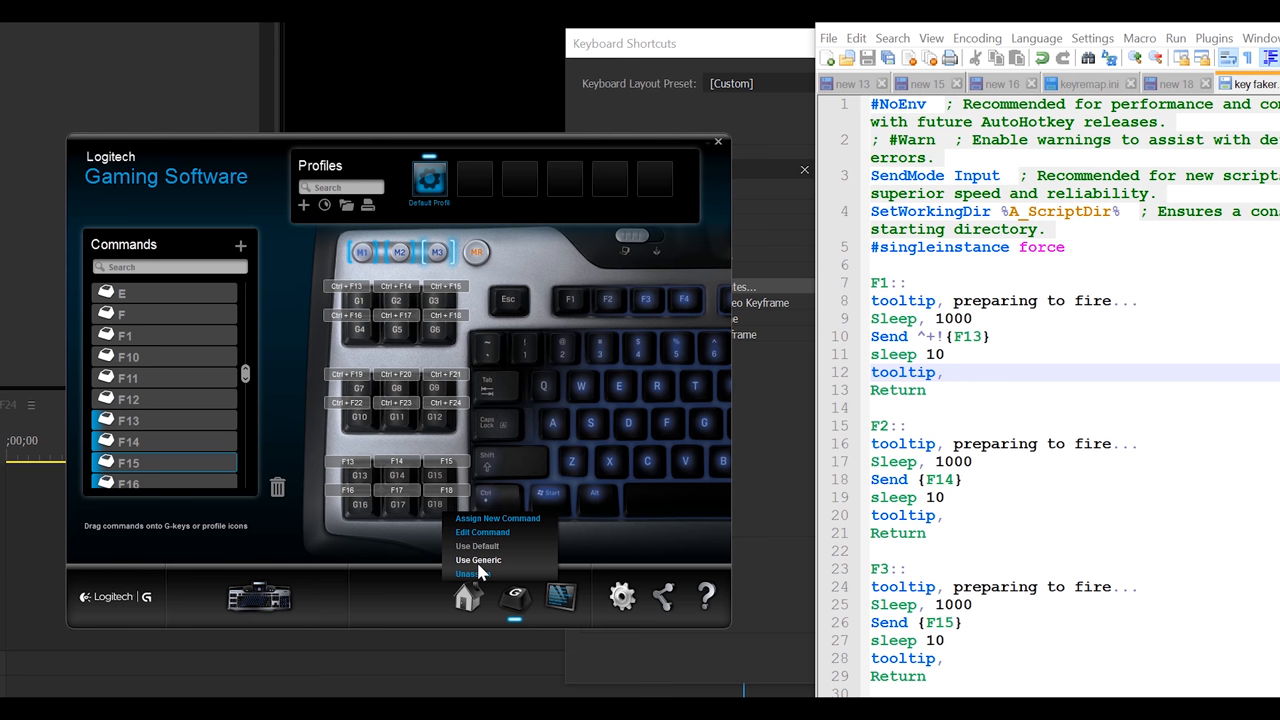
Create and save a new Alt + Ctrl + Shift + F13 keystroke command for the G-key.
{"action": "left_click", "coordinate": [466, 572]}
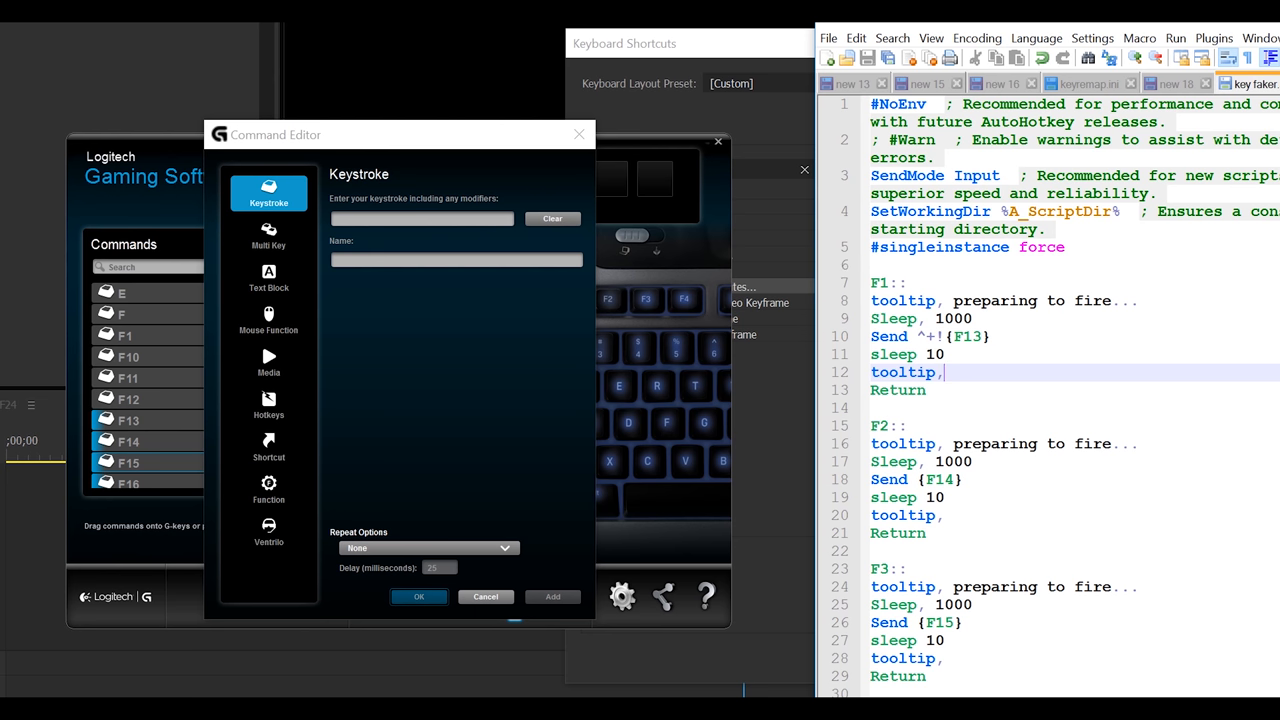
{"action": "mouse_move", "coordinate": [432, 212]}
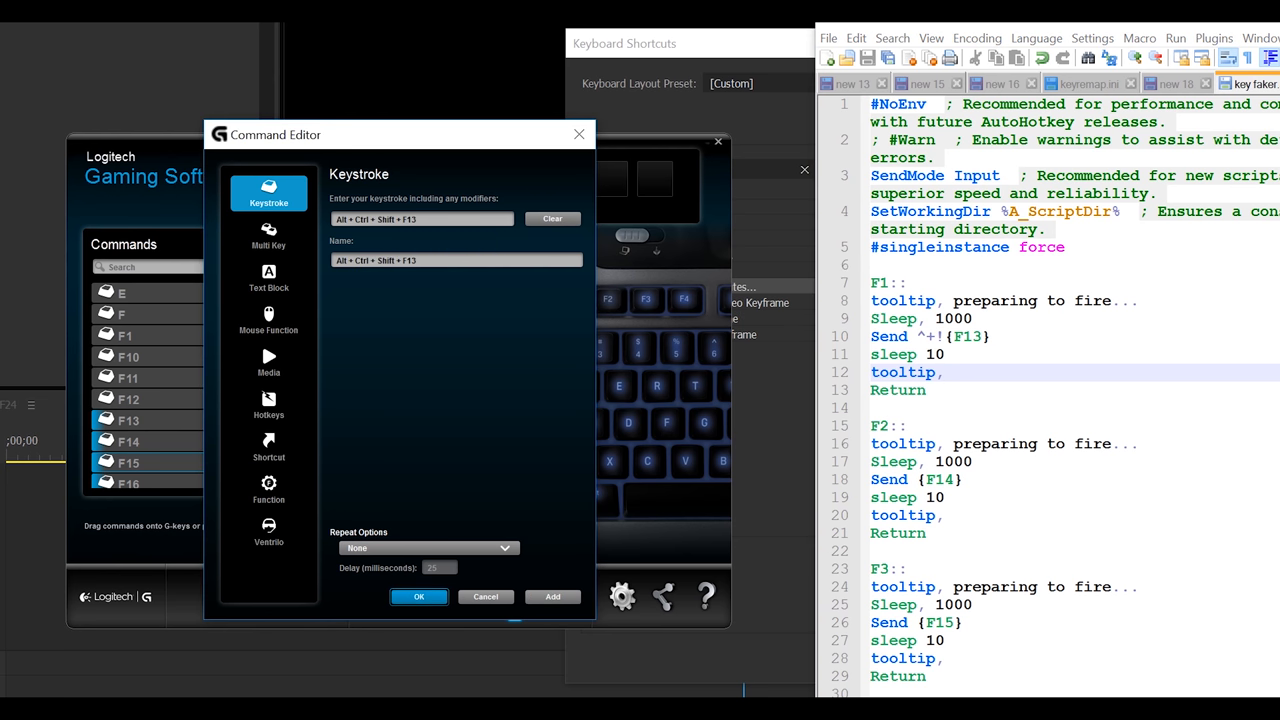
{"action": "mouse_move", "coordinate": [416, 250]}
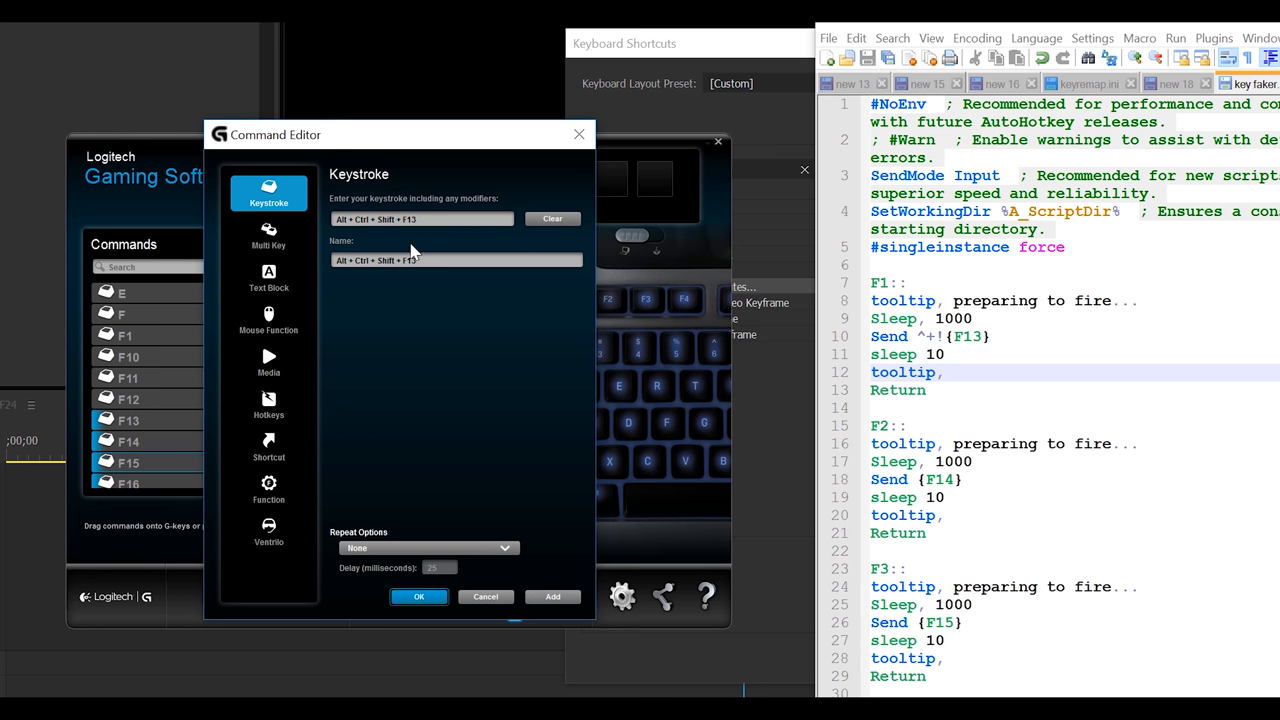
{"action": "left_click", "coordinate": [418, 596]}
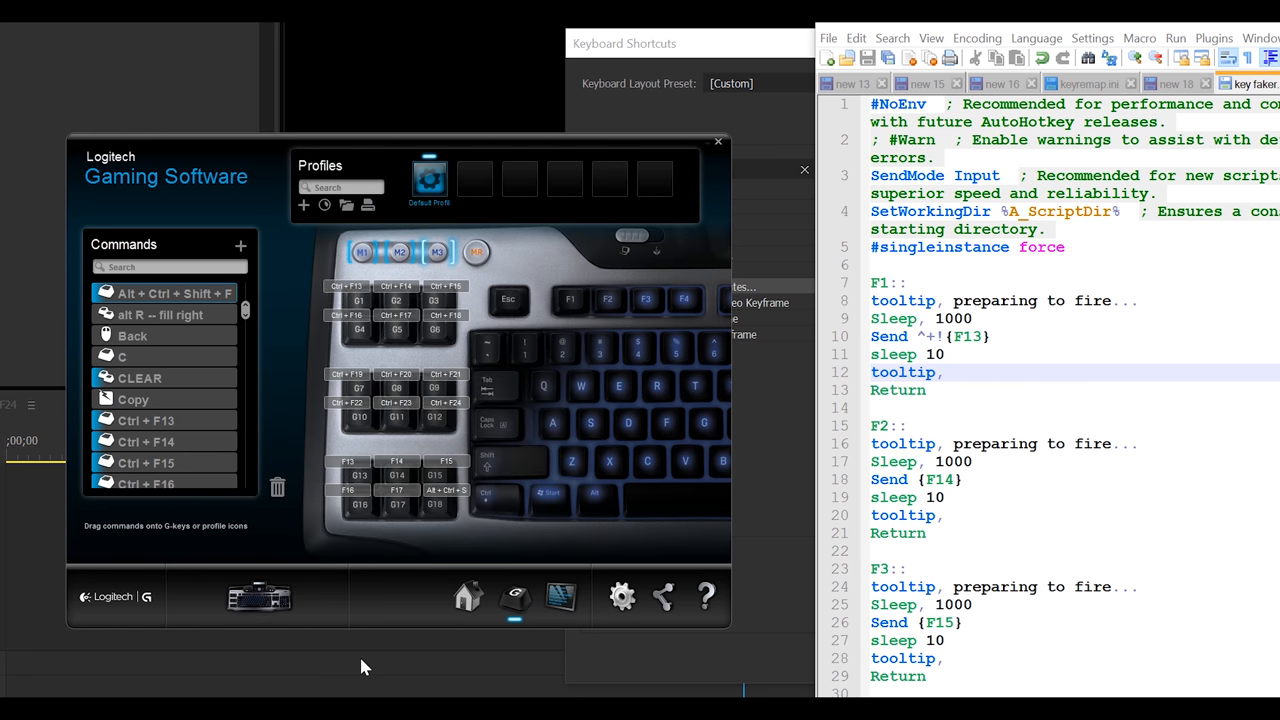
{"action": "mouse_move", "coordinate": [692, 552]}
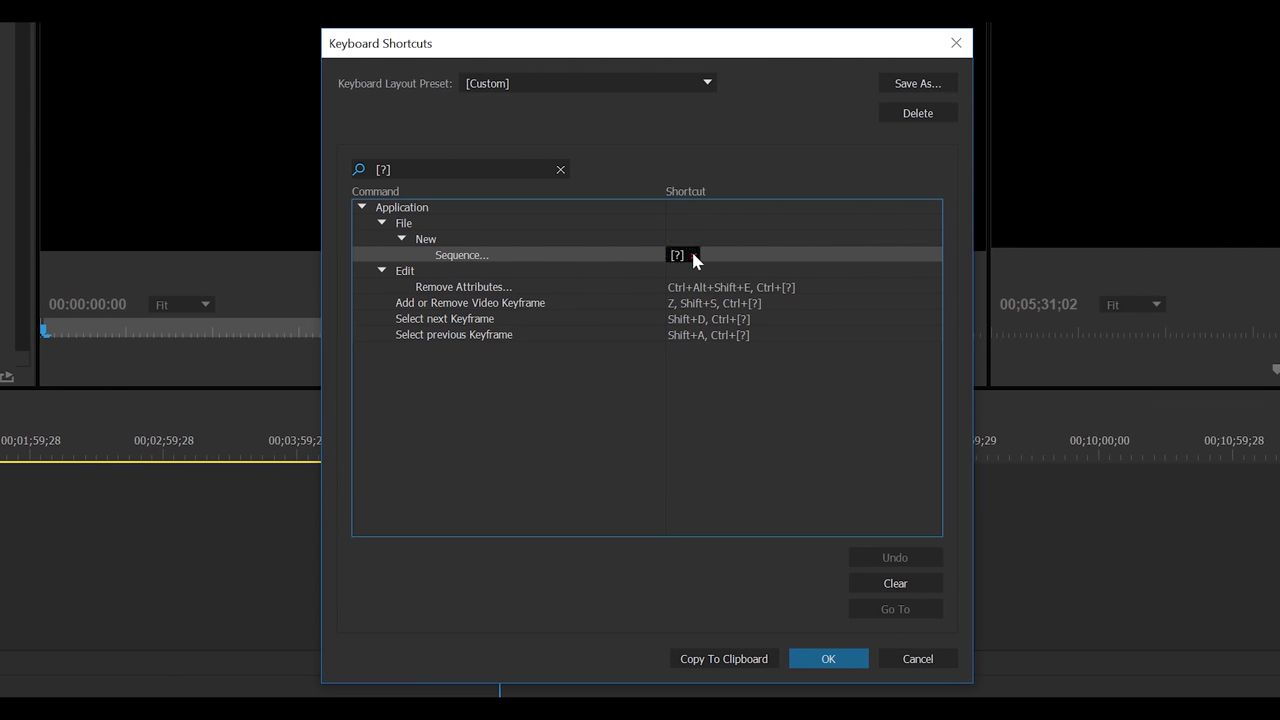
Reassign New Sequence to the G-key, giving it a Ctrl+Alt+Shift shortcut.
{"action": "left_click", "coordinate": [680, 256]}
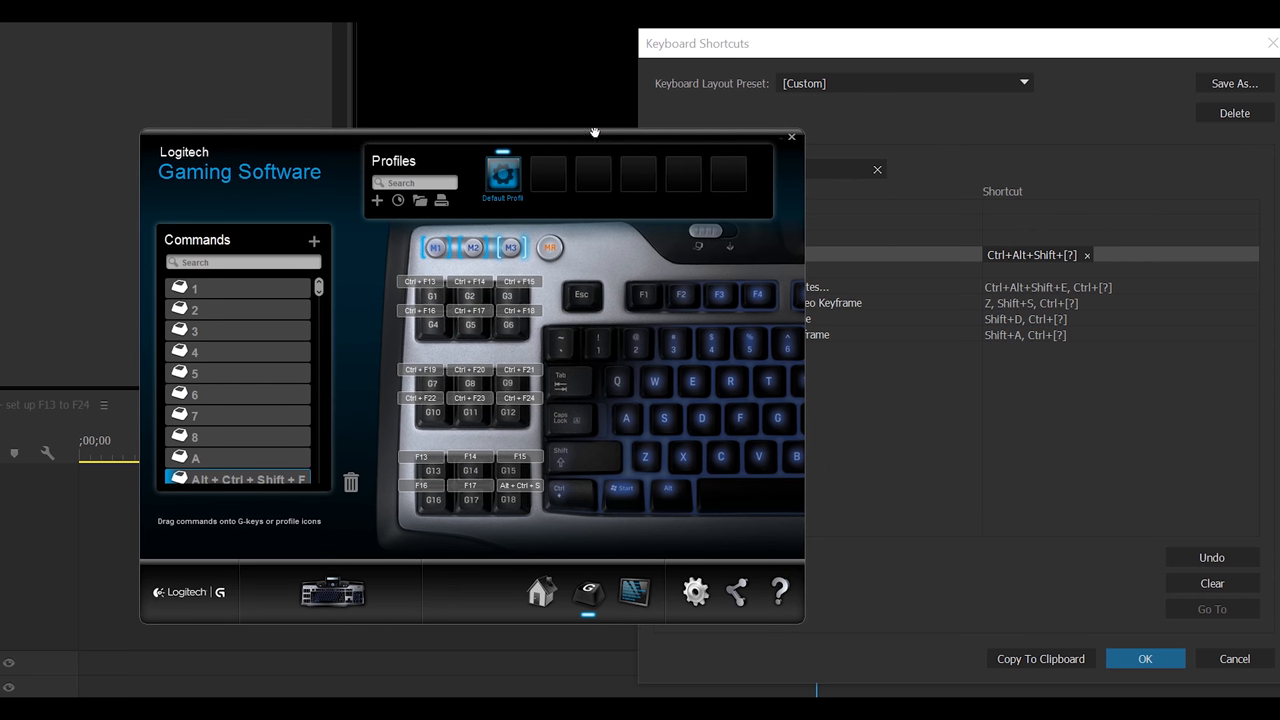
{"action": "mouse_move", "coordinate": [568, 136]}
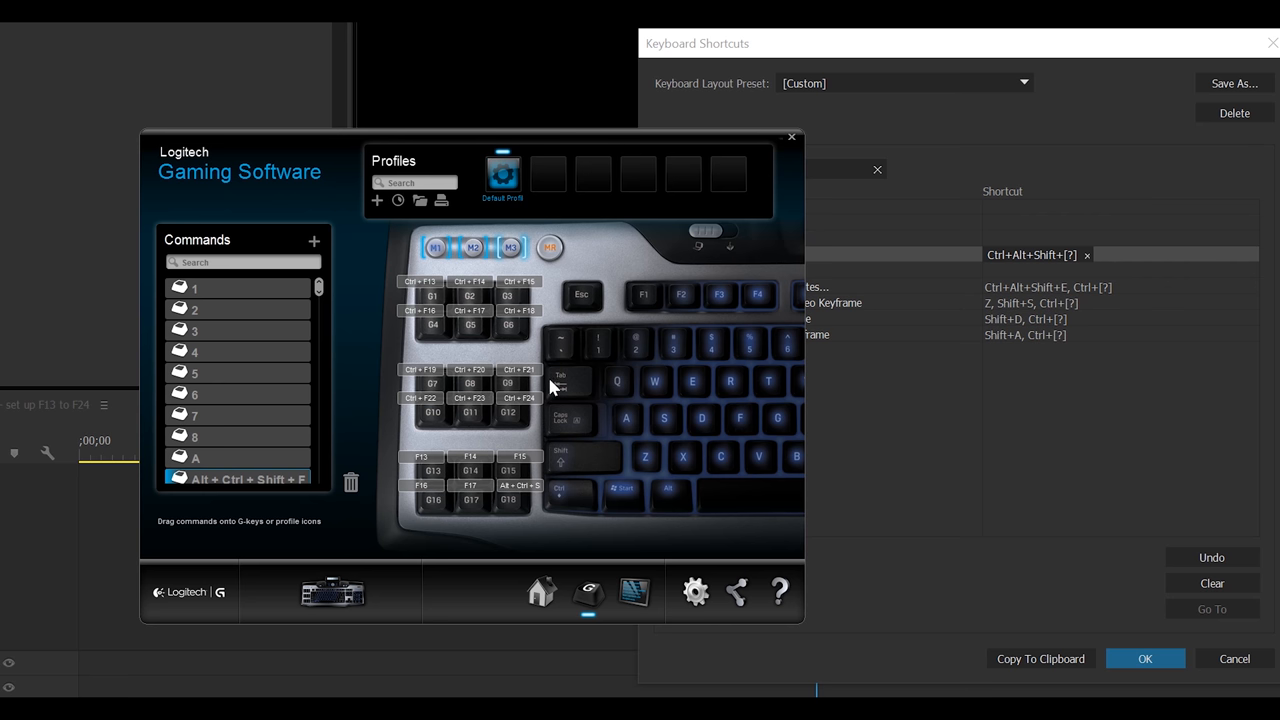
{"action": "mouse_move", "coordinate": [392, 492]}
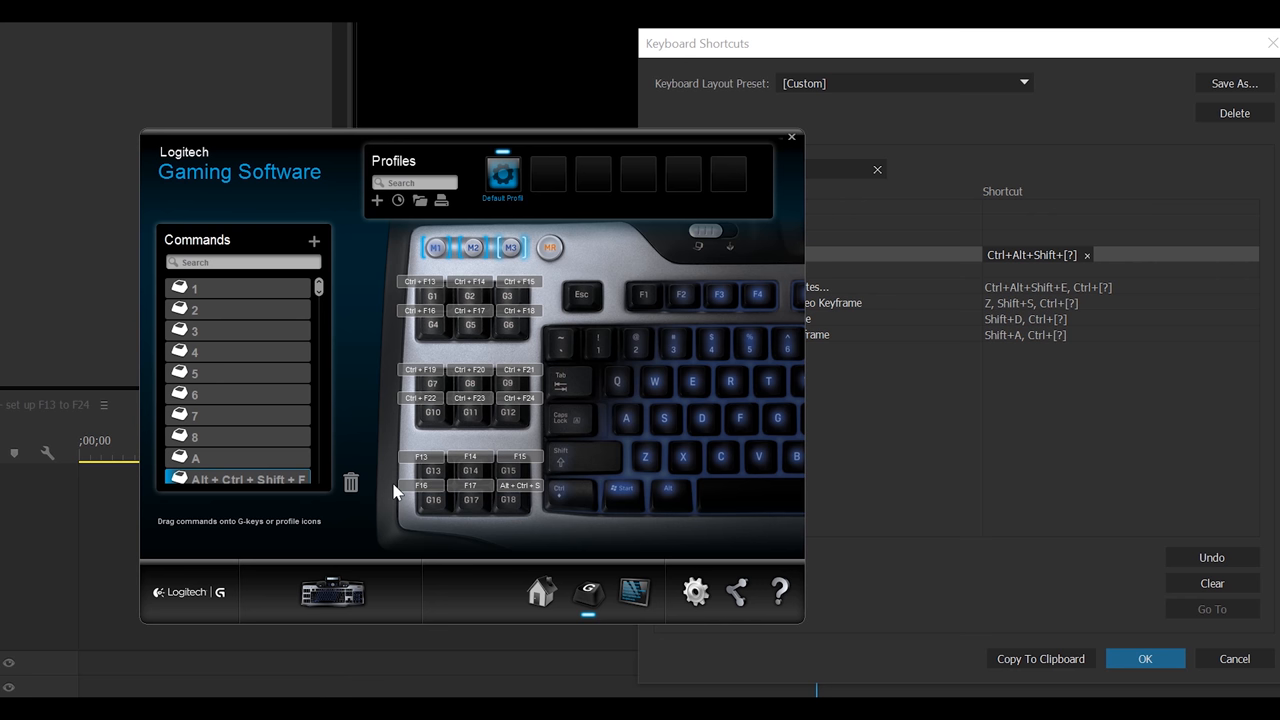